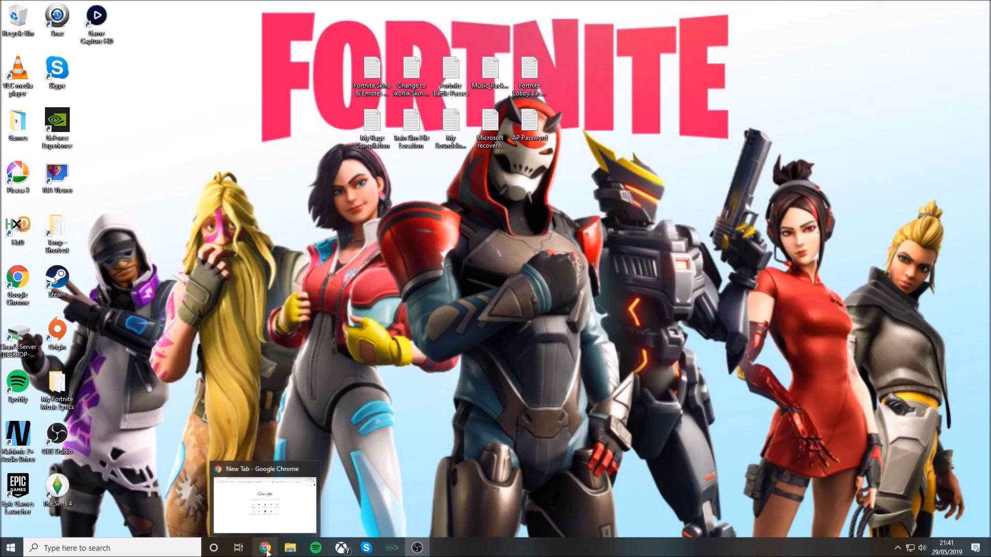
Step: In Chrome, search YouTube for 'aqua plays'
{"action": "left_click", "coordinate": [265, 547]}
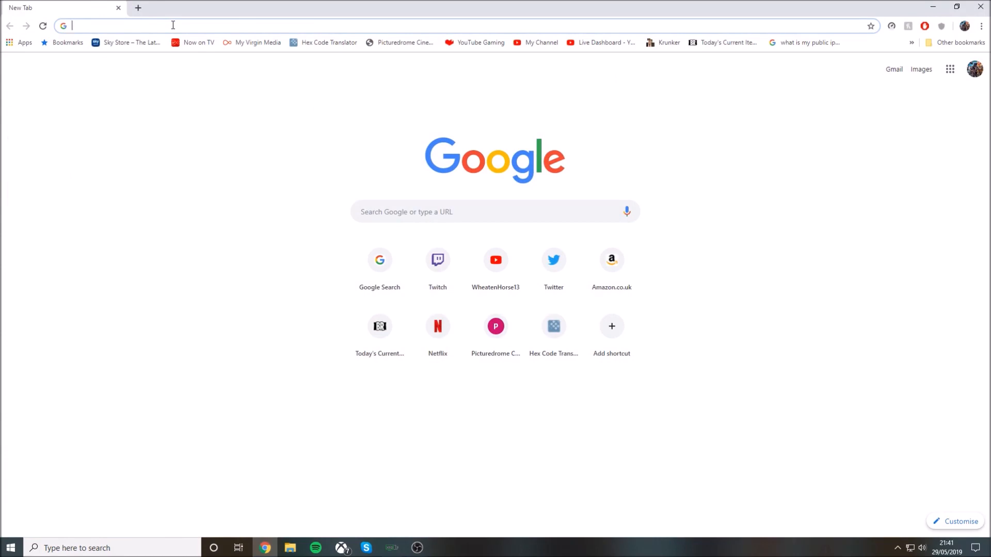
{"action": "type", "text": "yi"}
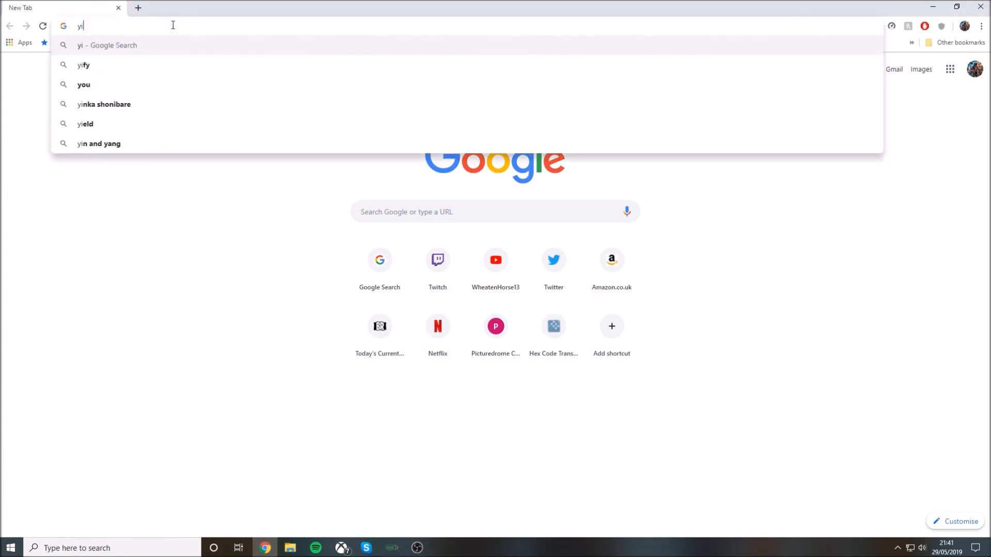
{"action": "key", "text": "Backspace"}
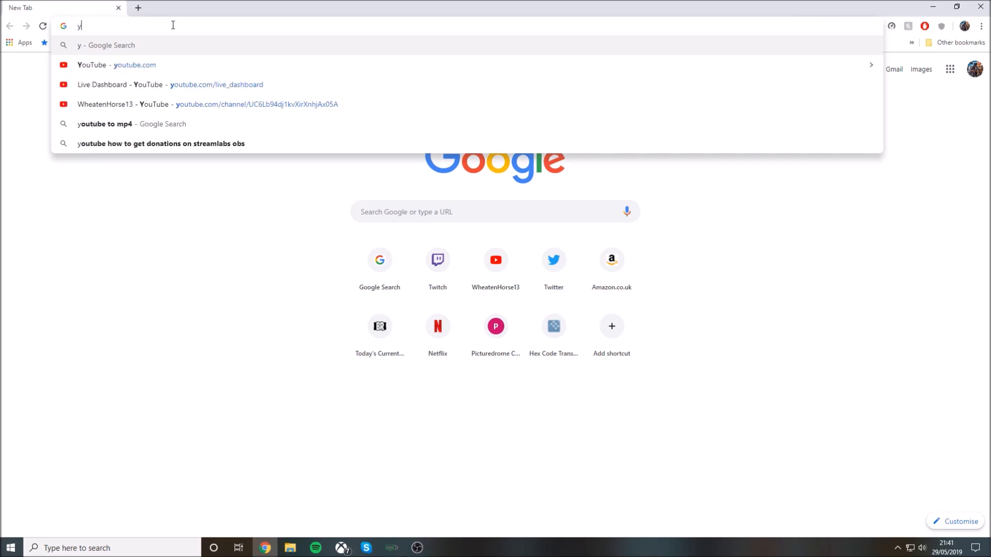
{"action": "type", "text": "outube"}
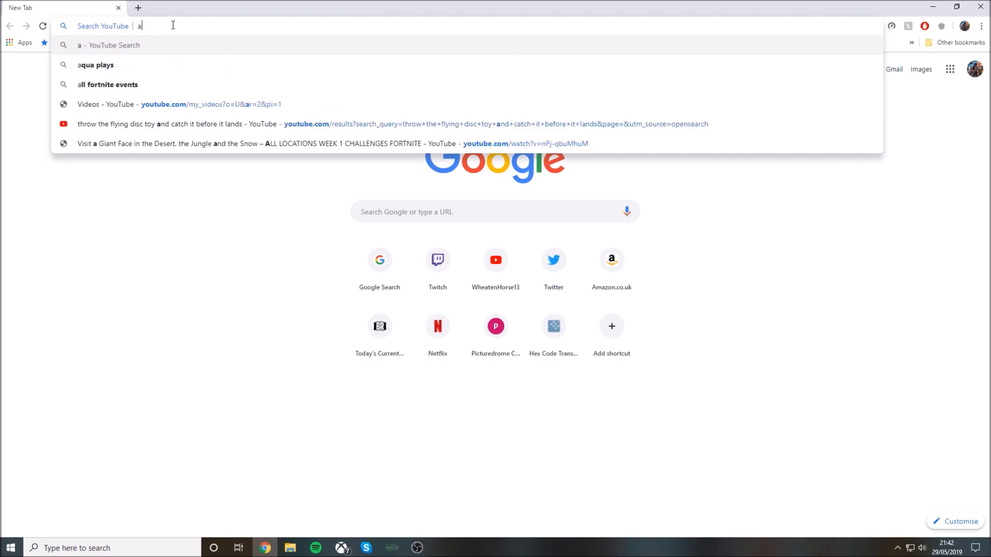
{"action": "type", "text": "qua plays"}
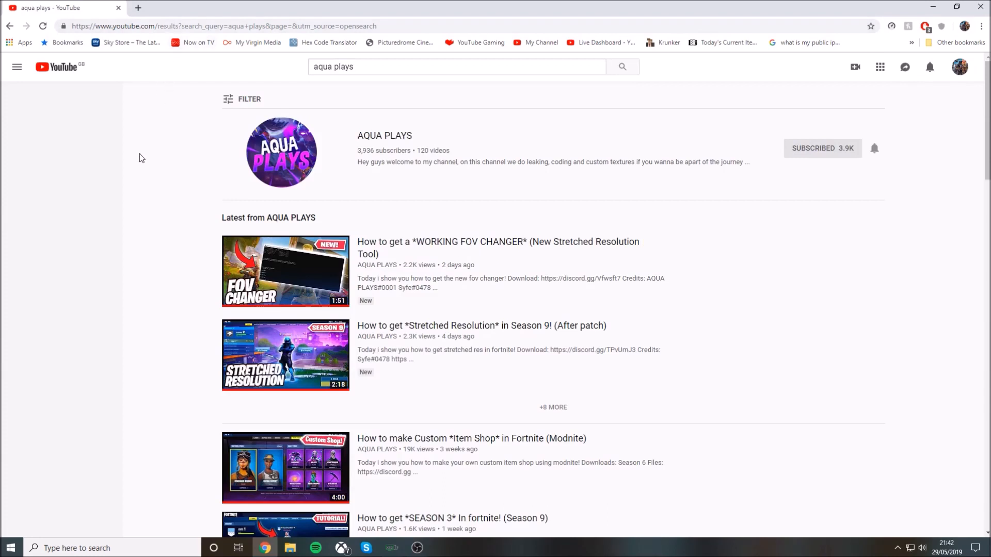
Step: Open the WORKING FOV CHANGER video and follow its discord.gg description link
{"action": "left_click", "coordinate": [16, 67]}
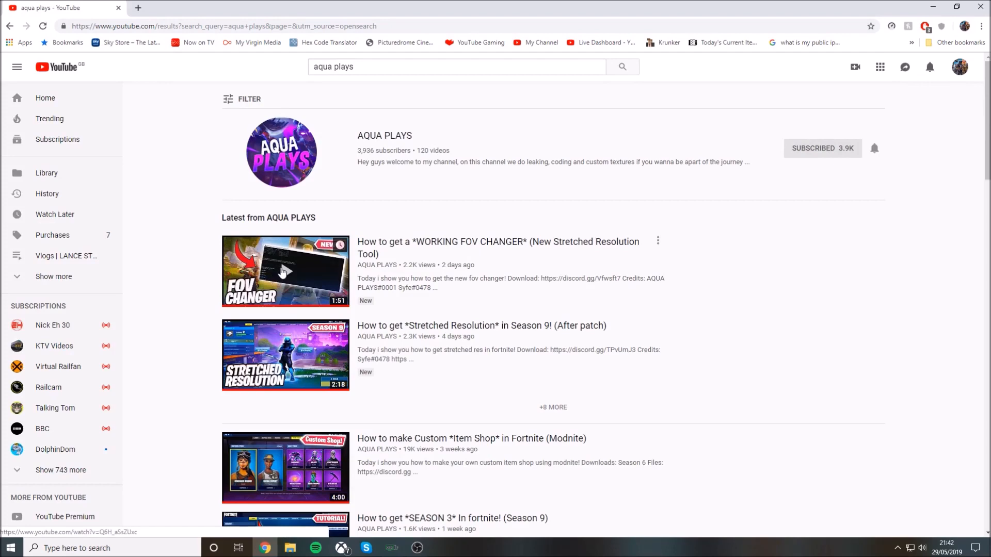
{"action": "left_click", "coordinate": [285, 271]}
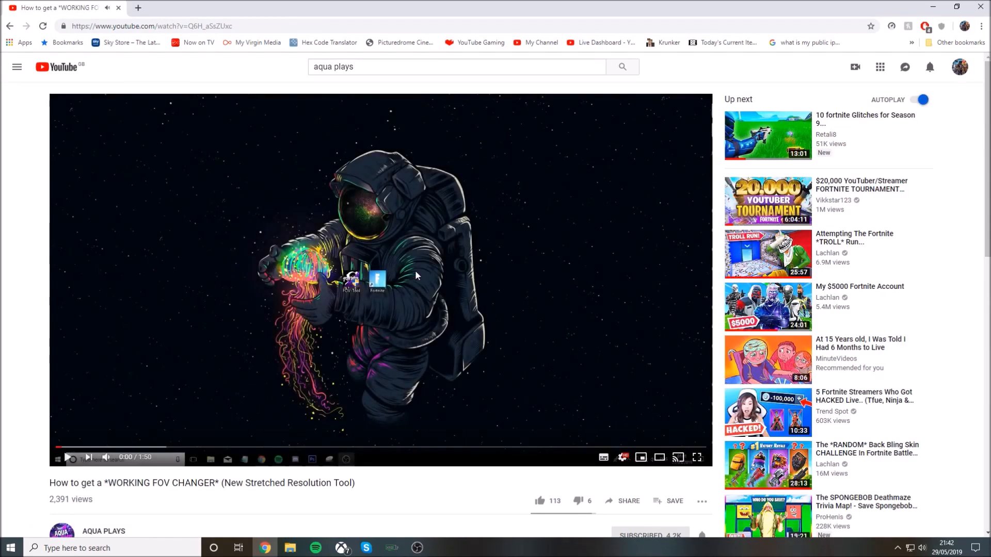
{"action": "scroll", "scroll_direction": "down", "scroll_amount": 3}
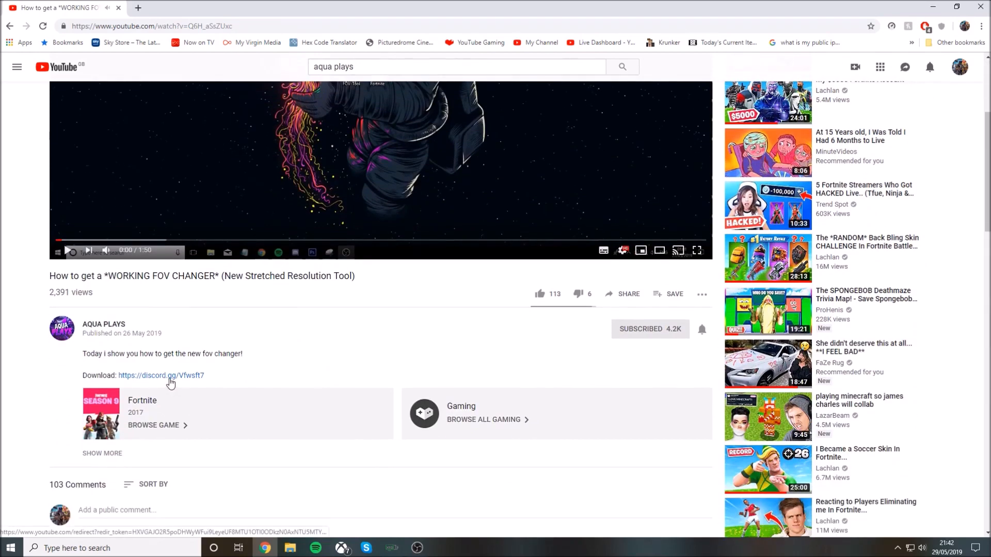
{"action": "mouse_move", "coordinate": [170, 380]}
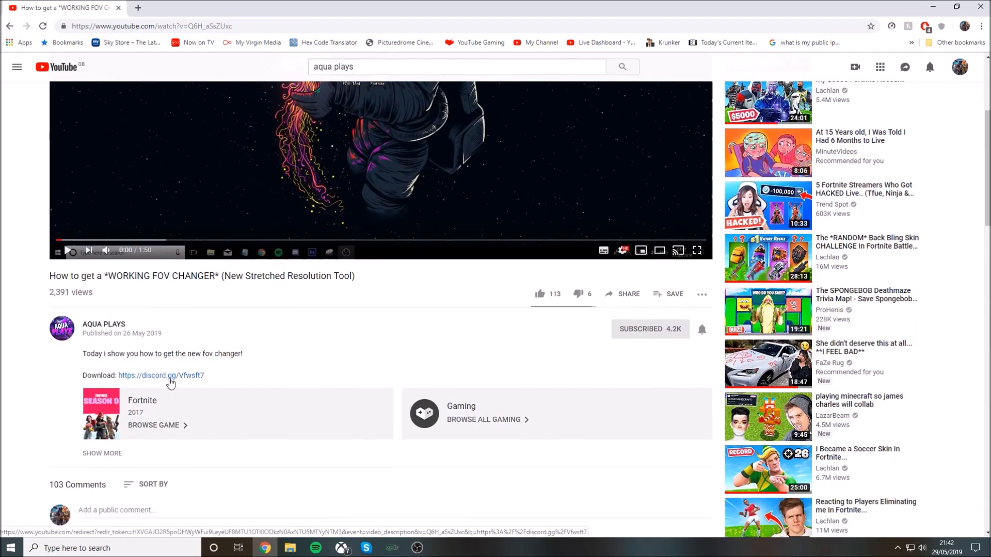
{"action": "left_click", "coordinate": [161, 376]}
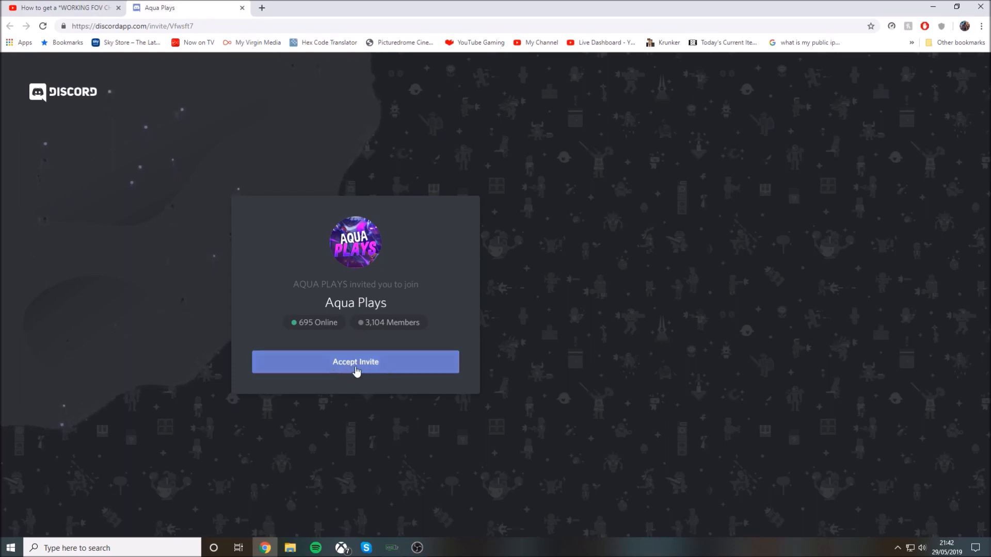
Step: Join the Aqua Plays server, download XeX_Swapper.rar, and return to YouTube
{"action": "left_click", "coordinate": [355, 362]}
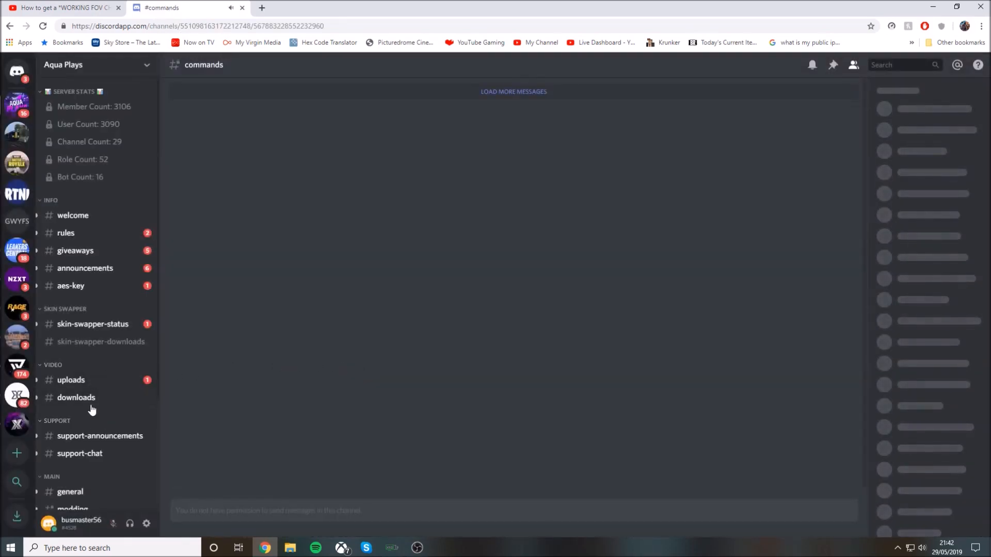
{"action": "scroll", "scroll_direction": "down", "scroll_amount": 3}
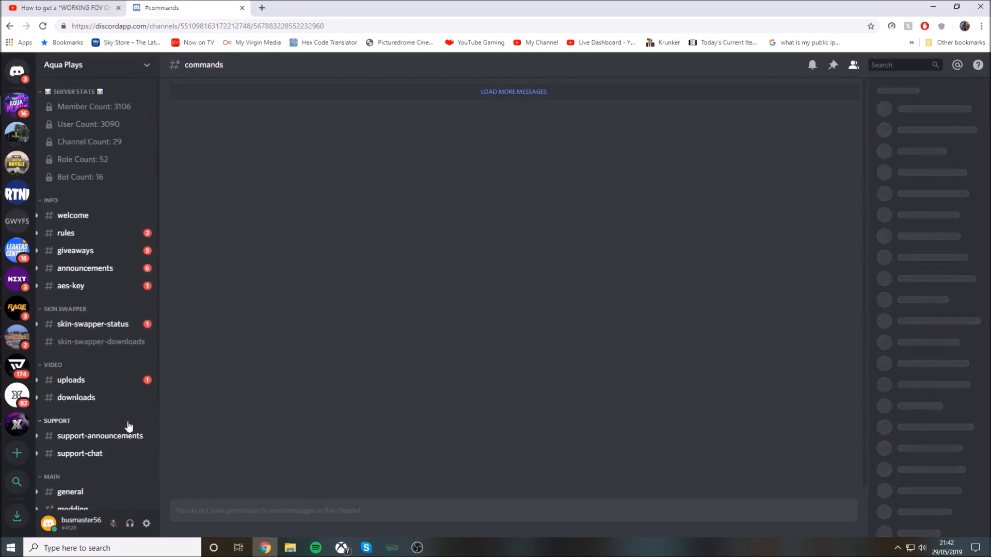
{"action": "mouse_move", "coordinate": [98, 342]}
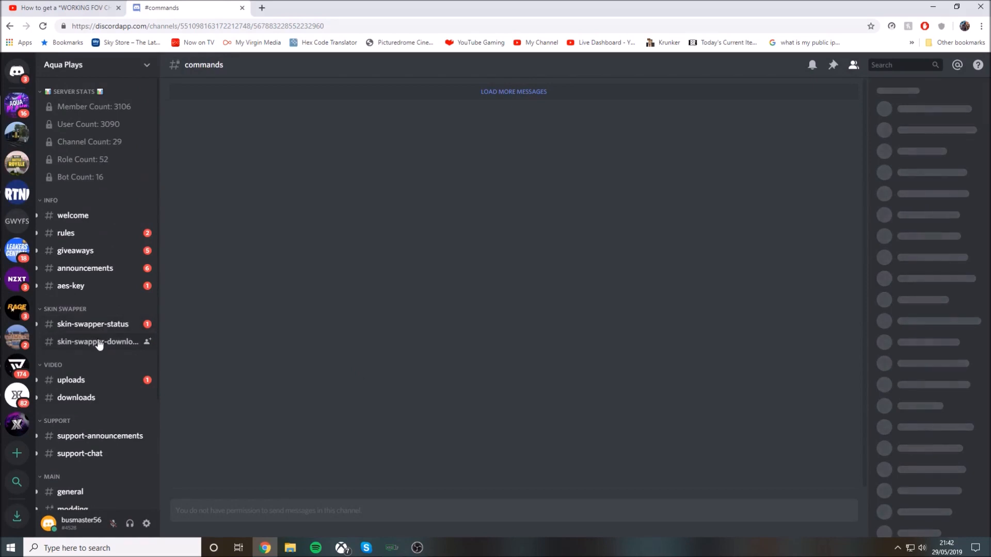
{"action": "left_click", "coordinate": [97, 342]}
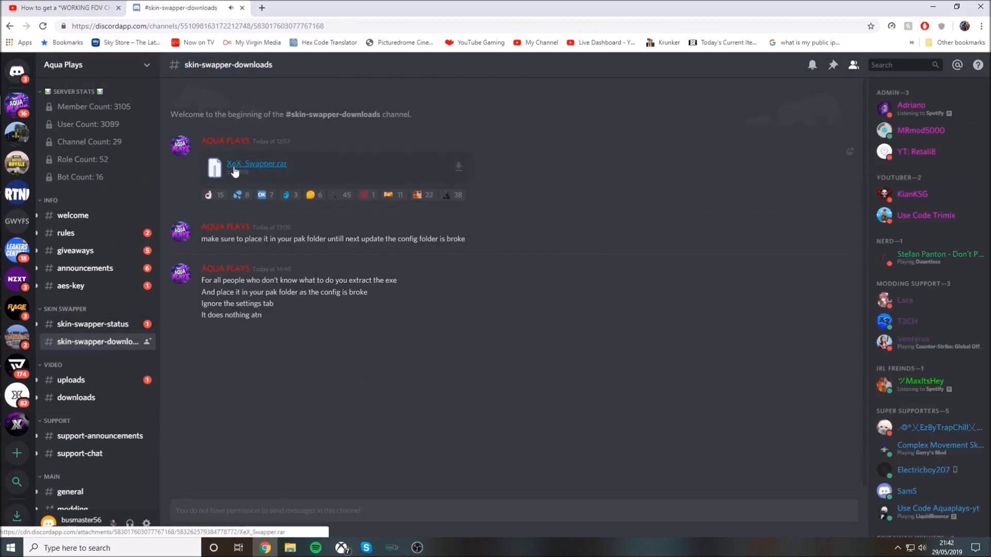
{"action": "mouse_move", "coordinate": [271, 169]}
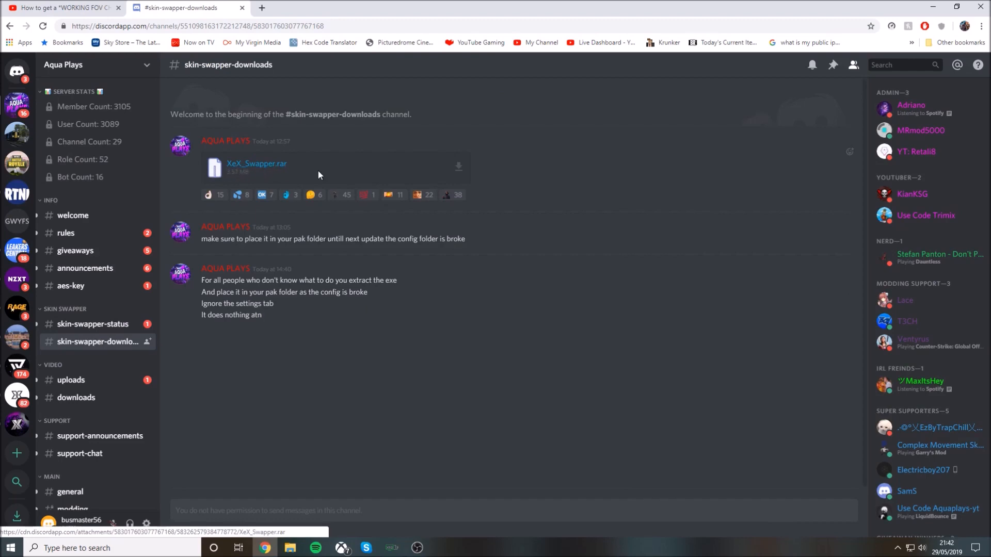
{"action": "left_click", "coordinate": [457, 166]}
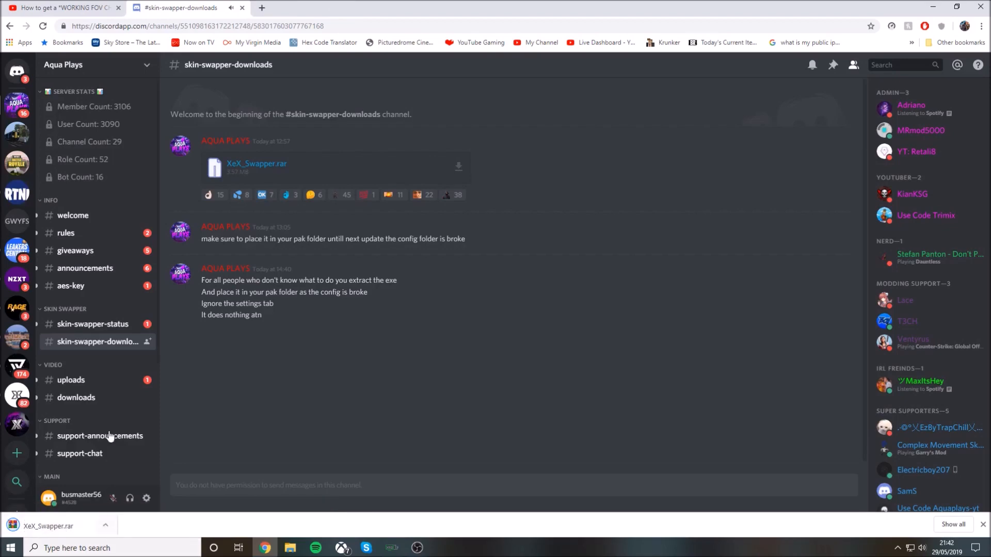
{"action": "left_click", "coordinate": [67, 8]}
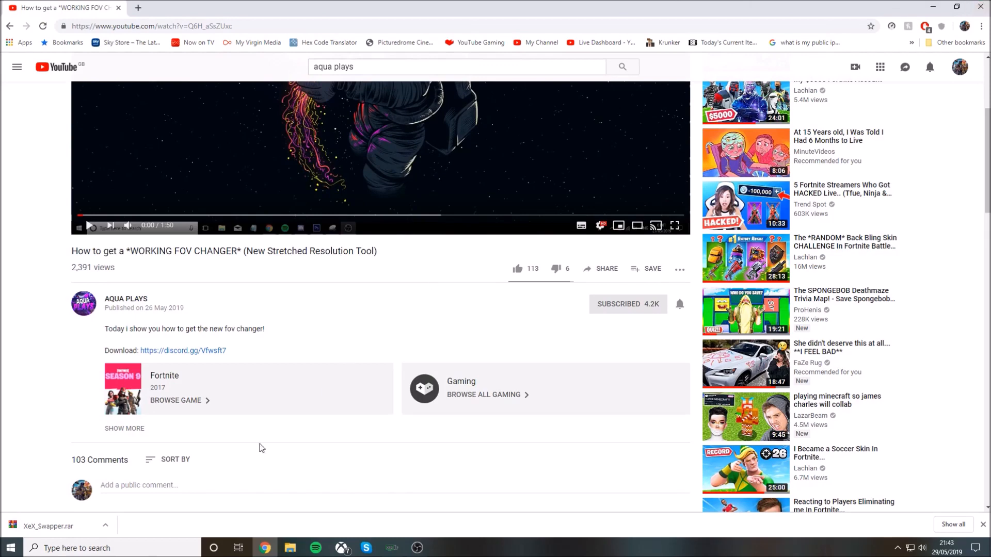
Step: Show XeX_Swapper.rar in Downloads, close Chrome, and move the archive to the desktop
{"action": "left_click", "coordinate": [109, 524]}
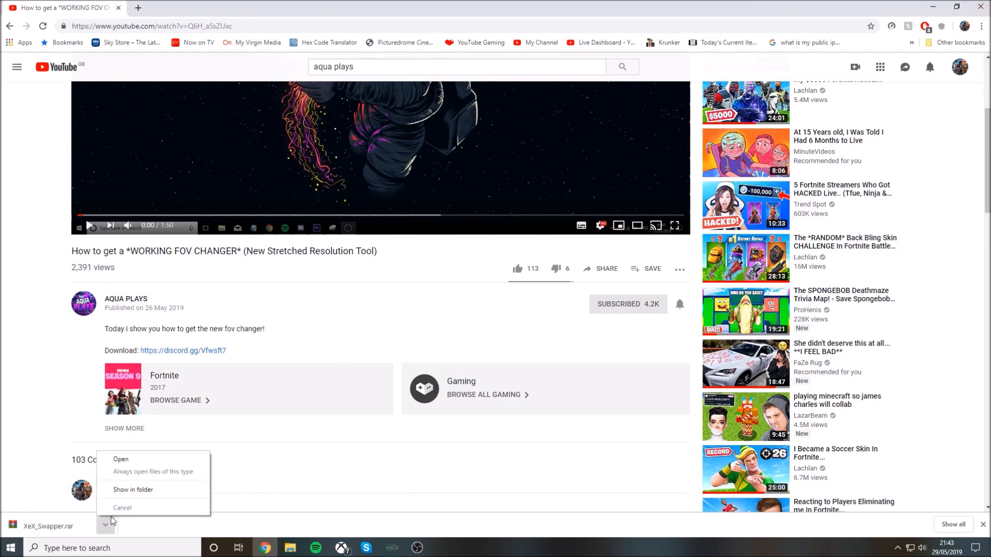
{"action": "left_click", "coordinate": [133, 489]}
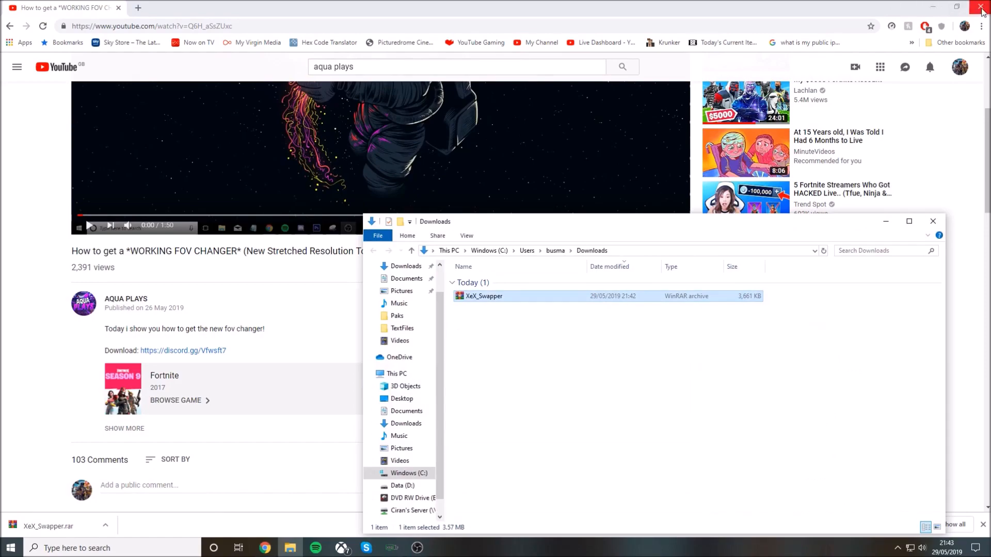
{"action": "left_click", "coordinate": [978, 6]}
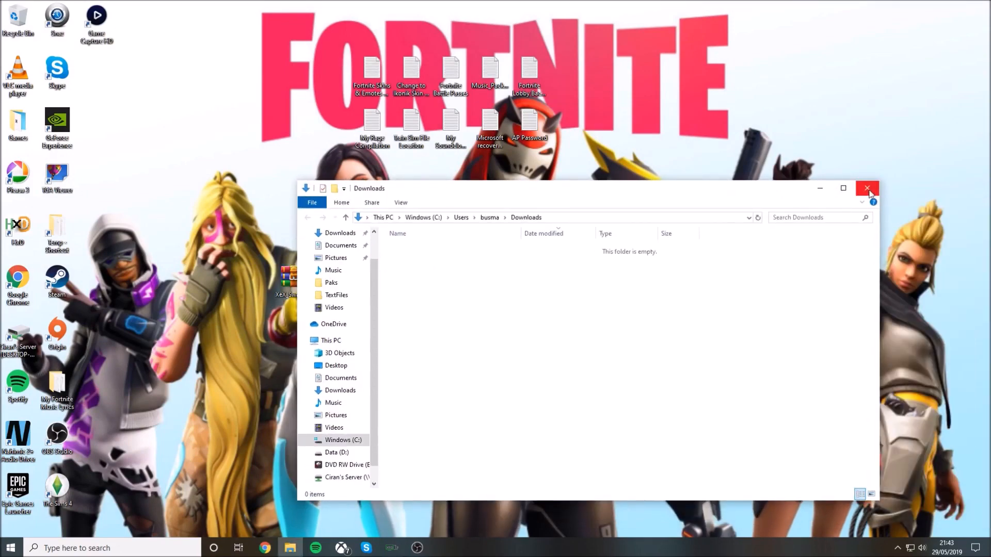
{"action": "left_click", "coordinate": [867, 188]}
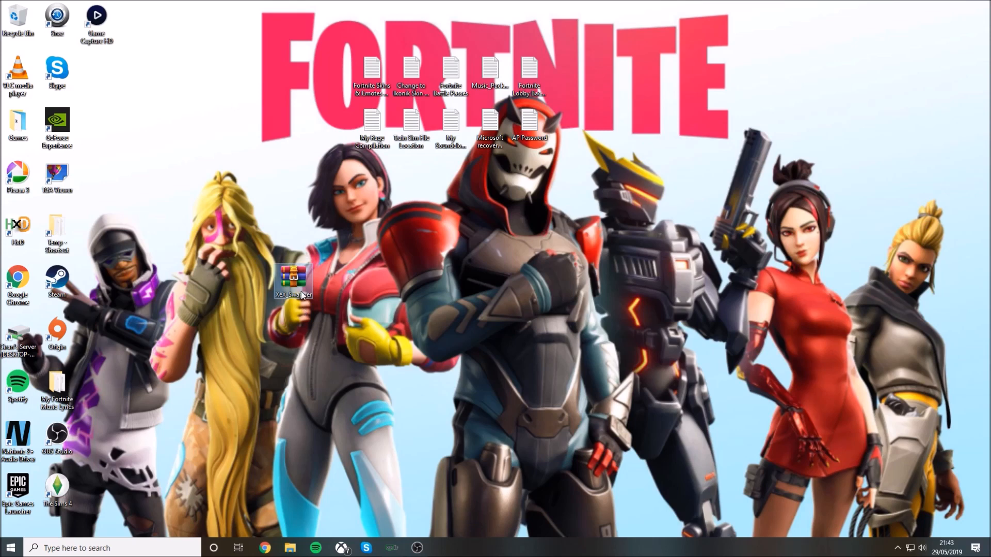
Step: Extract XeX_Swapper.rar to a XeX_Swapper\ folder and open it
{"action": "right_click", "coordinate": [292, 278]}
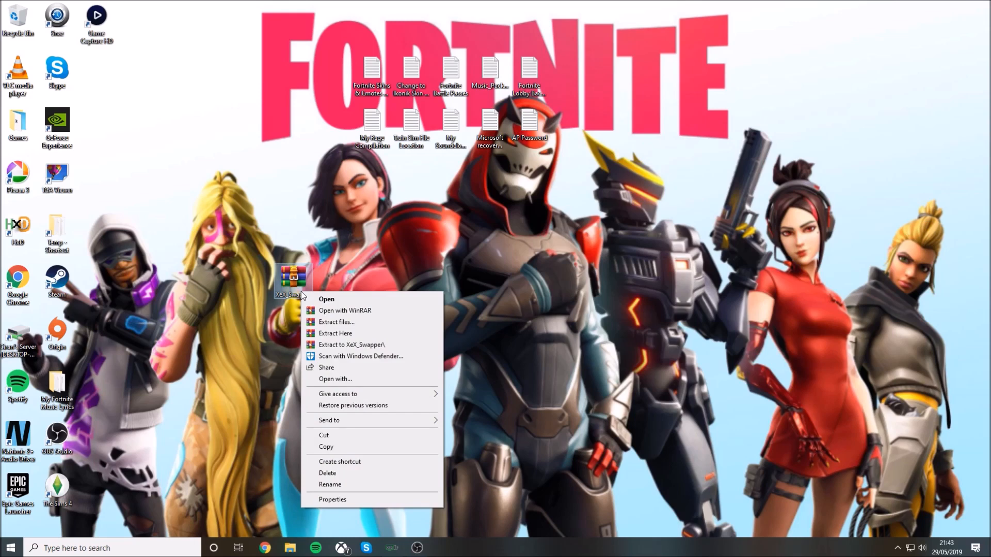
{"action": "mouse_move", "coordinate": [324, 348]}
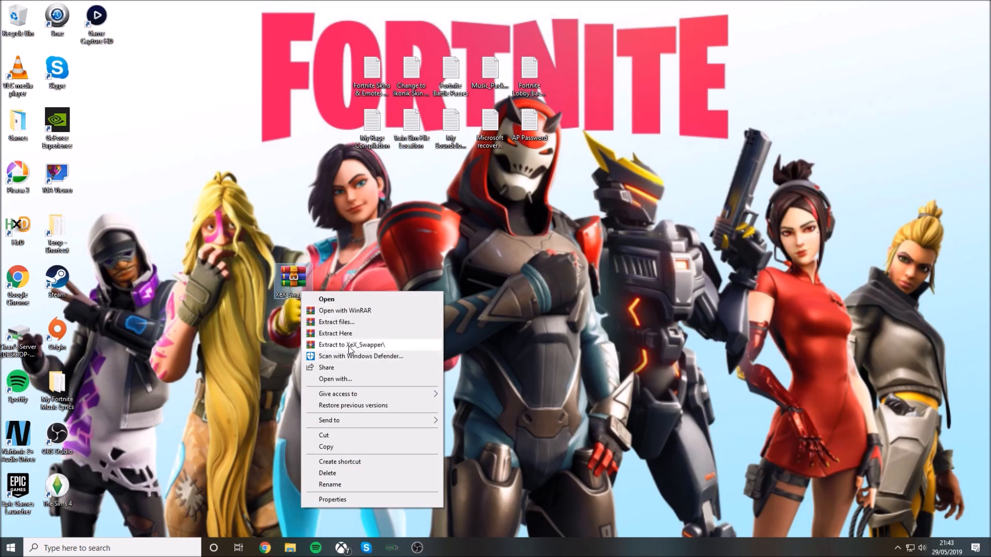
{"action": "mouse_move", "coordinate": [395, 348]}
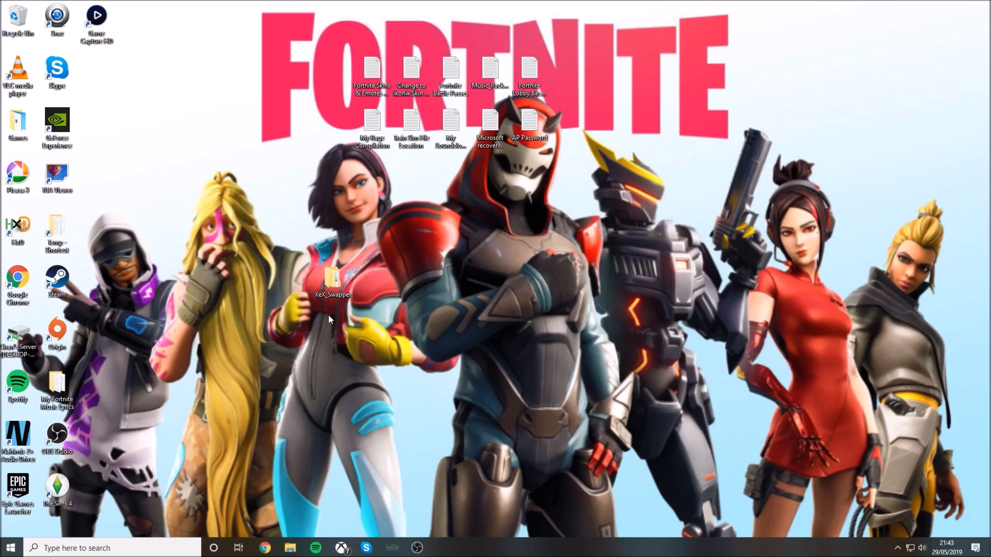
{"action": "double_click", "coordinate": [331, 278]}
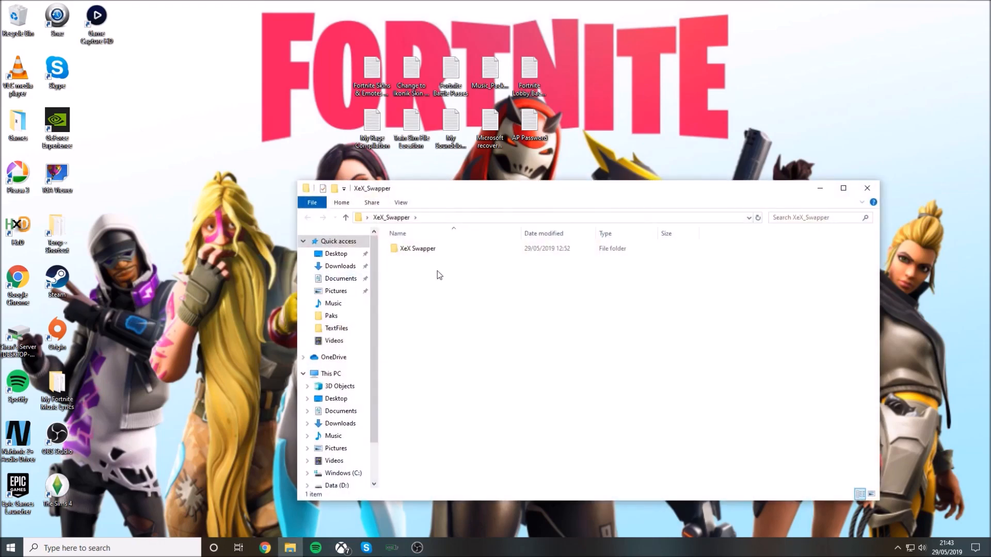
Step: Open the XeX Swapper subfolder and preview the Burbank Big Condensed Black font
{"action": "double_click", "coordinate": [417, 248]}
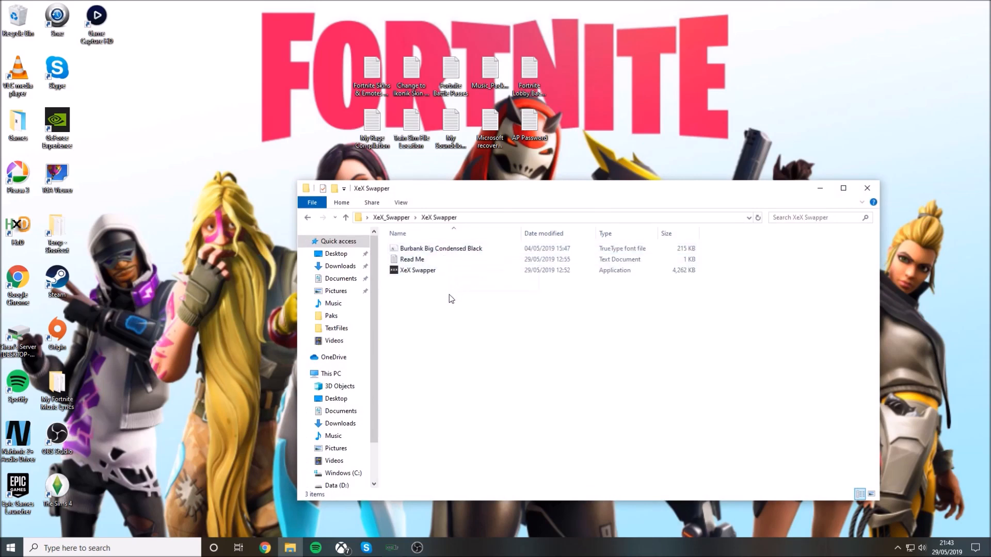
{"action": "mouse_move", "coordinate": [535, 362]}
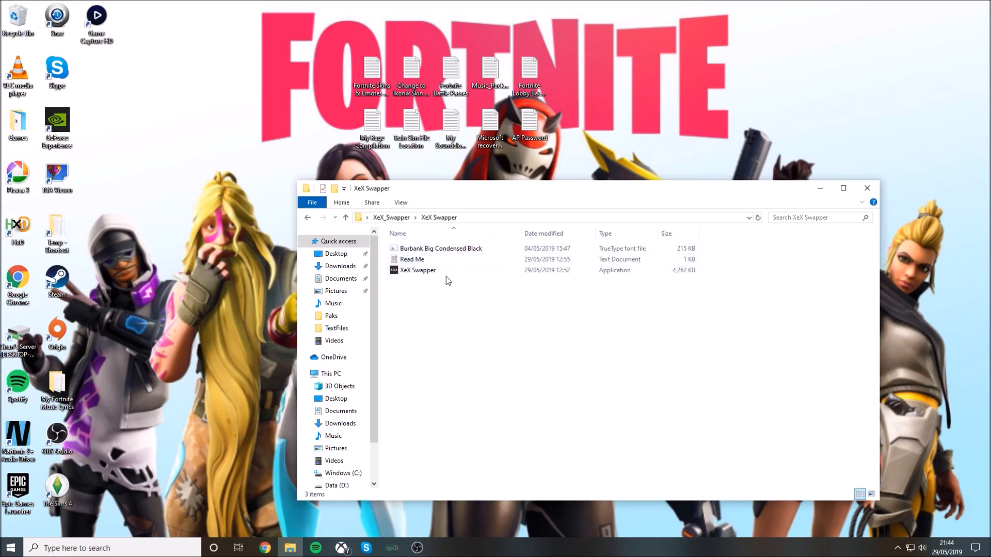
{"action": "double_click", "coordinate": [440, 249]}
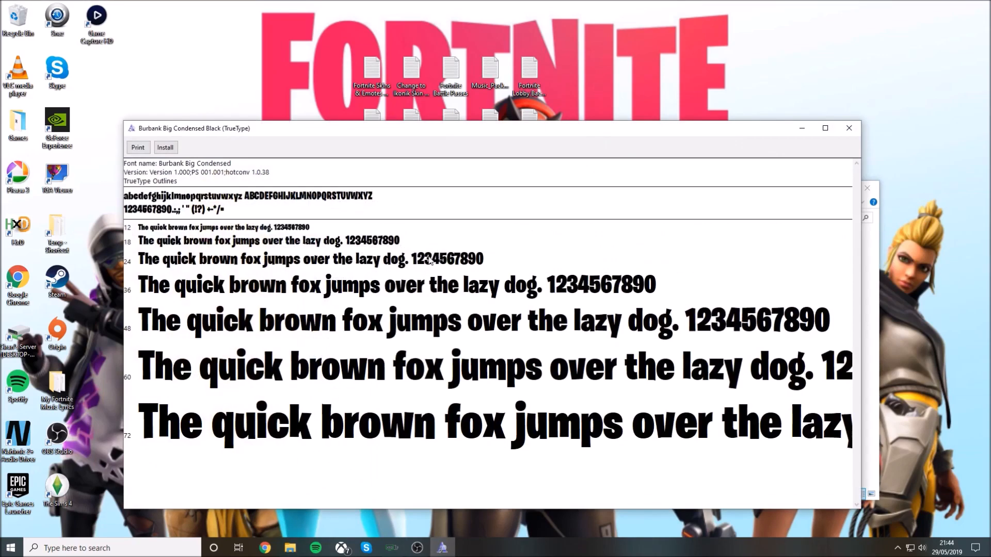
Step: Install Burbank Big Condensed Black and close the font preview
{"action": "left_click", "coordinate": [166, 148]}
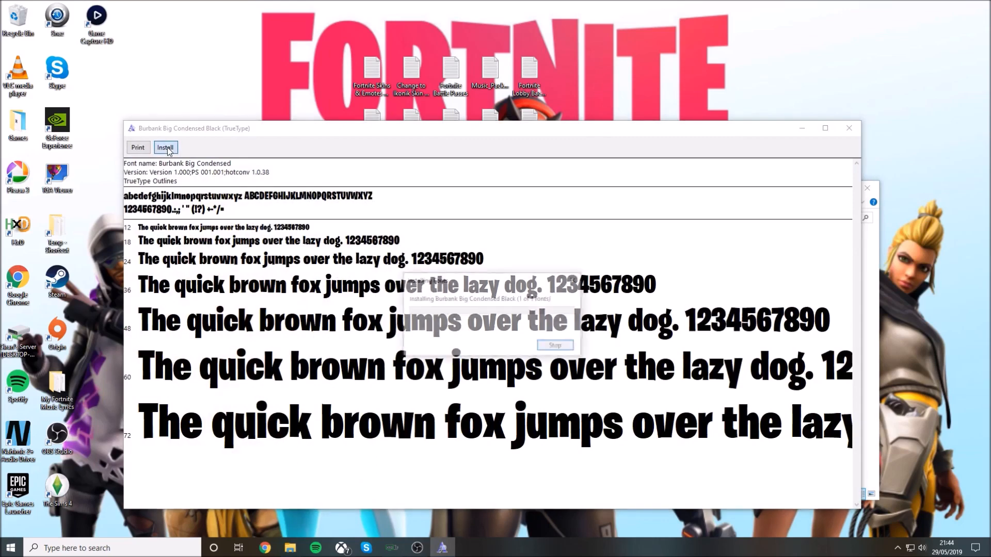
{"action": "left_click", "coordinate": [165, 148]}
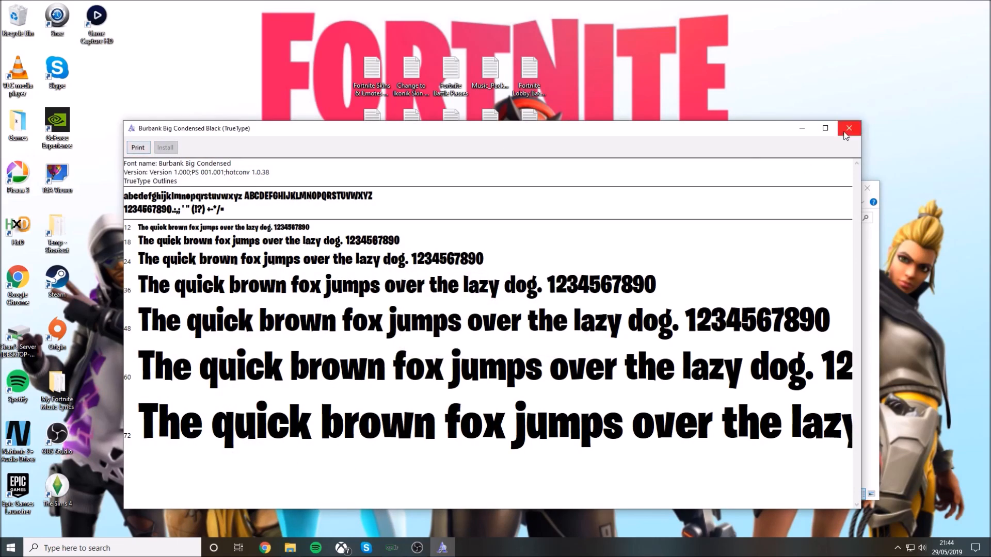
{"action": "left_click", "coordinate": [848, 127]}
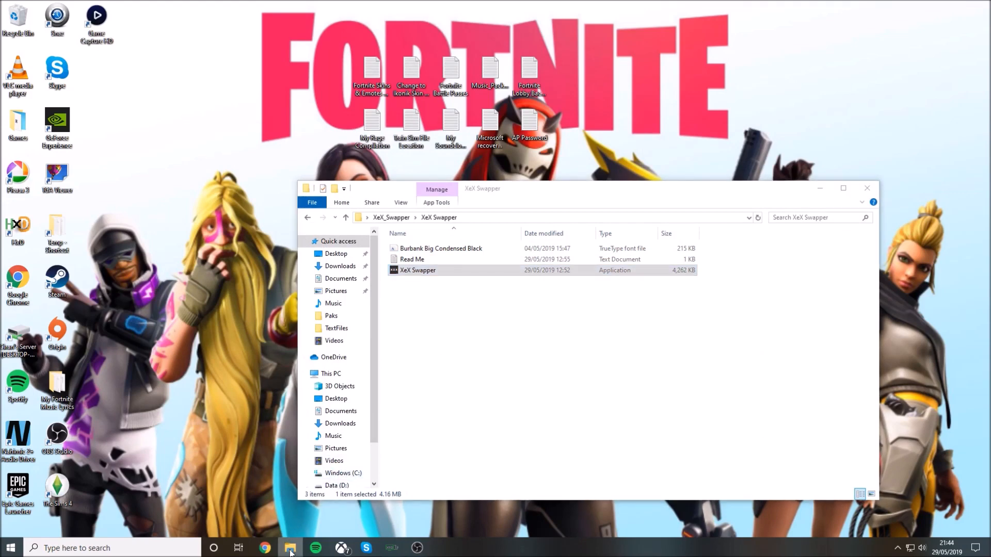
Step: Copy XeX Swapper.exe into D:\Games\Fortnite\FortniteGame\Content\Paks and launch it
{"action": "right_click", "coordinate": [290, 548]}
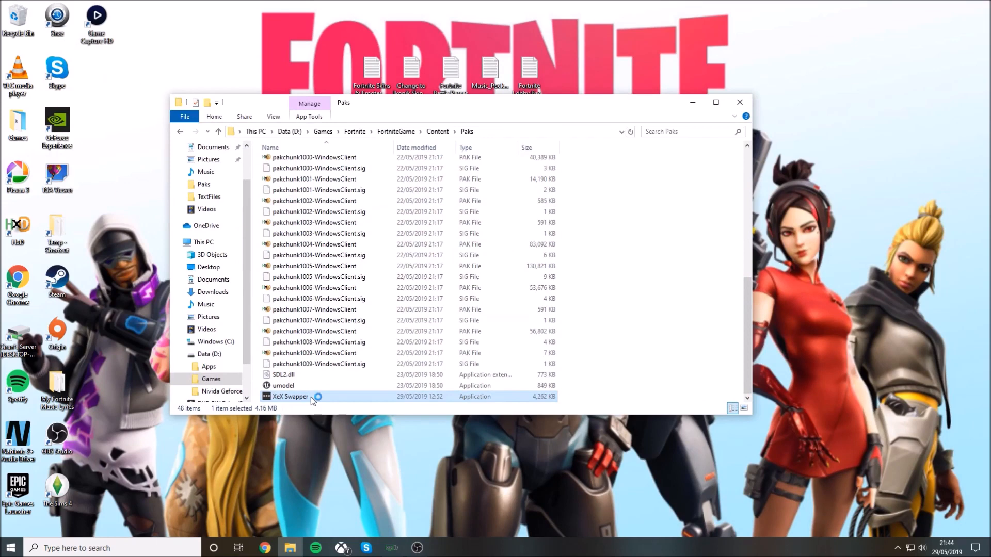
{"action": "double_click", "coordinate": [289, 396]}
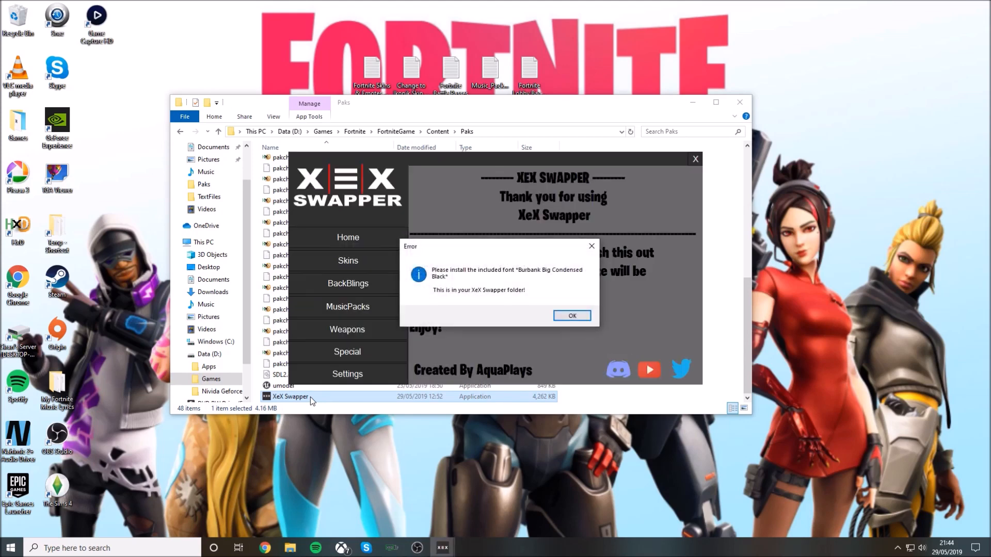
{"action": "mouse_move", "coordinate": [528, 303]}
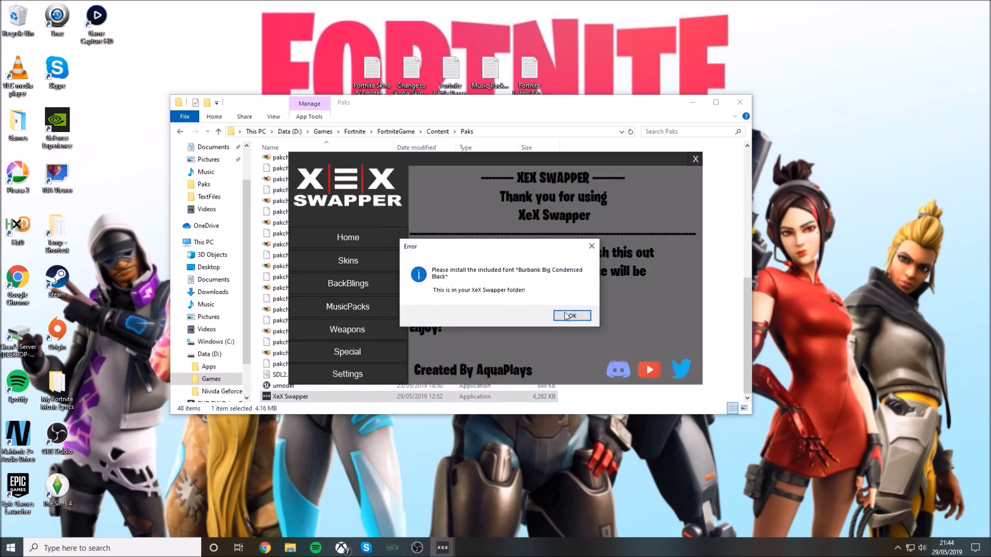
Step: Click OK on the font error and READ ME pak-directory dialogs
{"action": "left_click", "coordinate": [571, 316]}
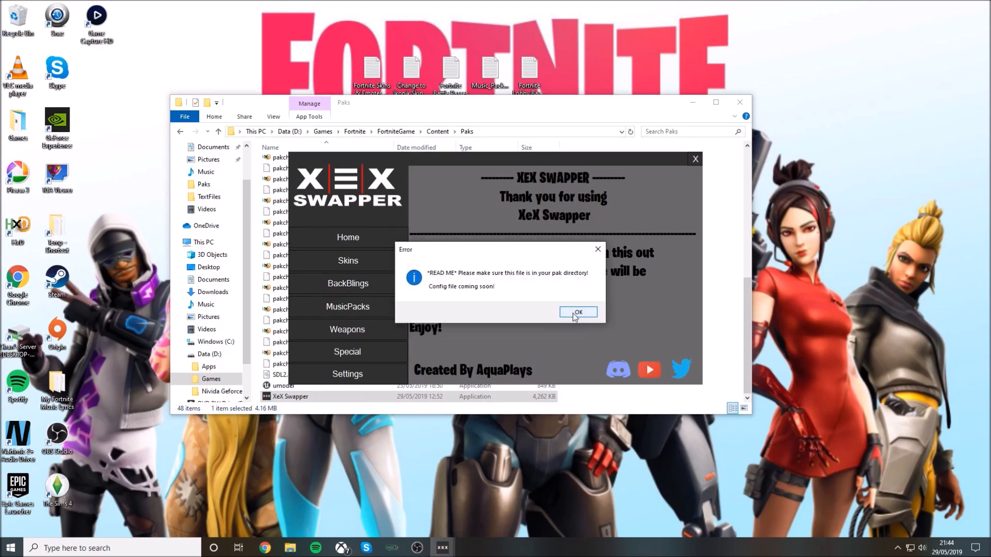
{"action": "left_click", "coordinate": [578, 312]}
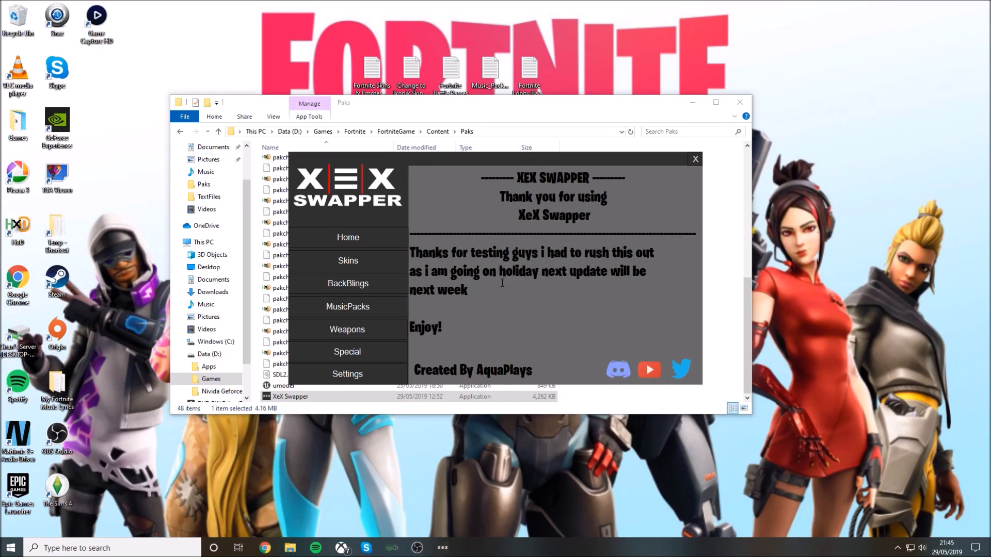
Step: Open the Skins section and go to Page 2 of the swaps
{"action": "left_click", "coordinate": [348, 260]}
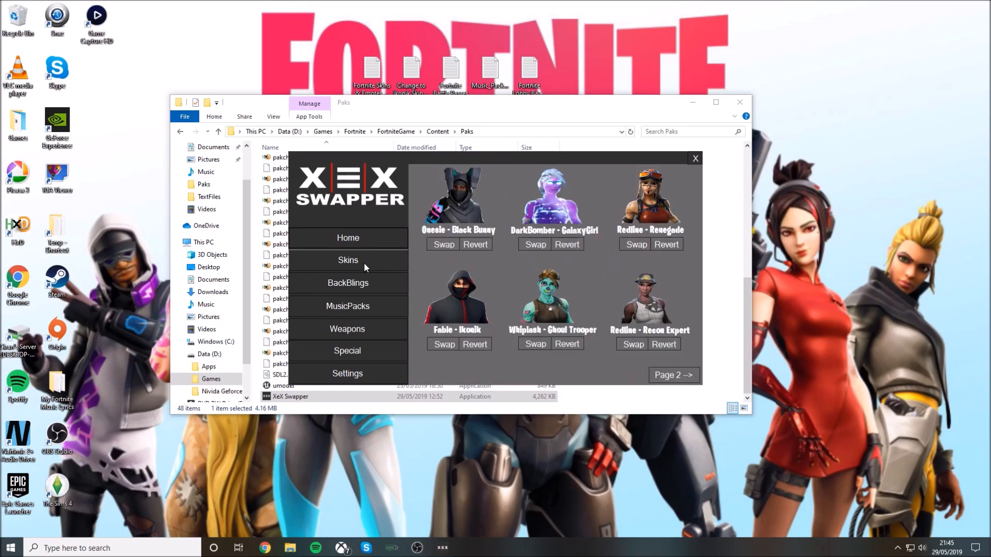
{"action": "mouse_move", "coordinate": [470, 239]}
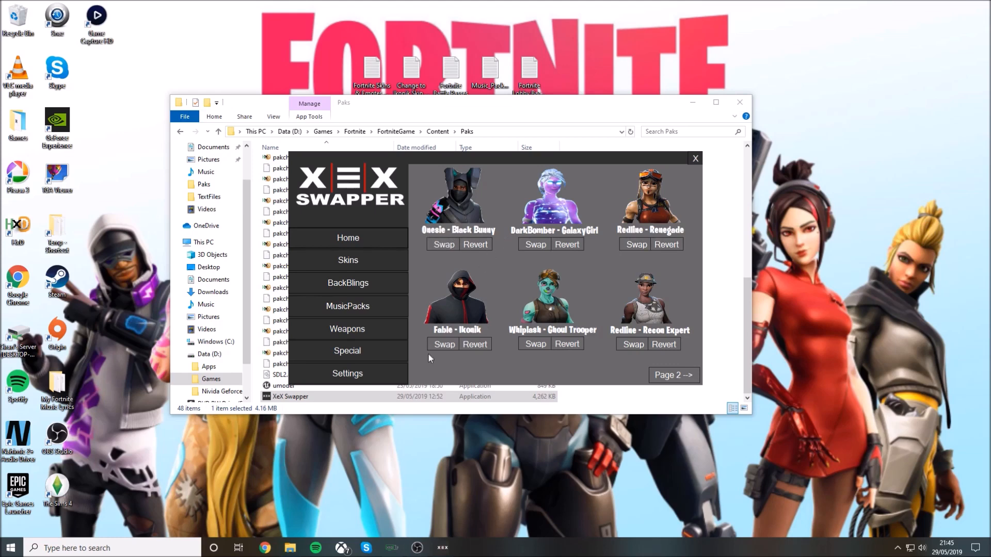
{"action": "mouse_move", "coordinate": [472, 333]}
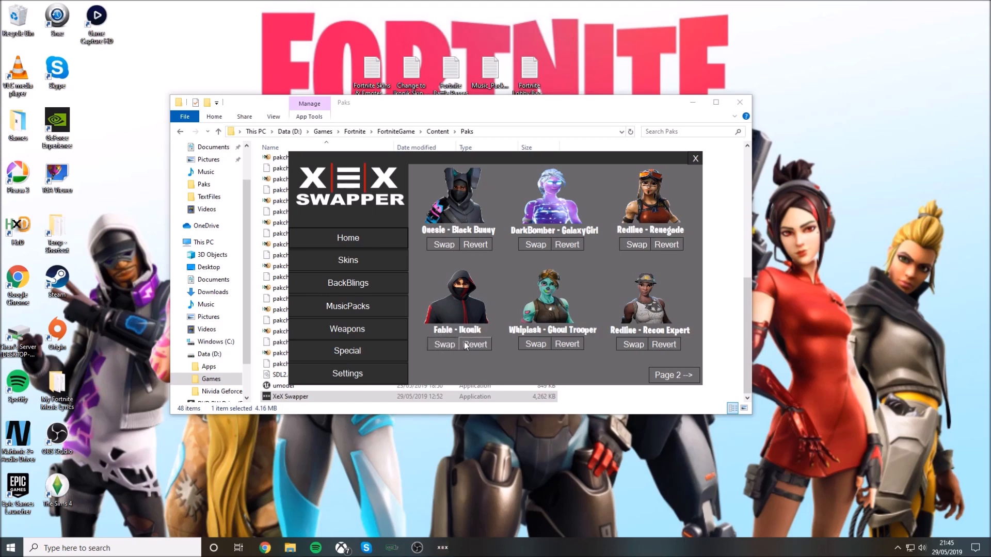
{"action": "mouse_move", "coordinate": [543, 243]}
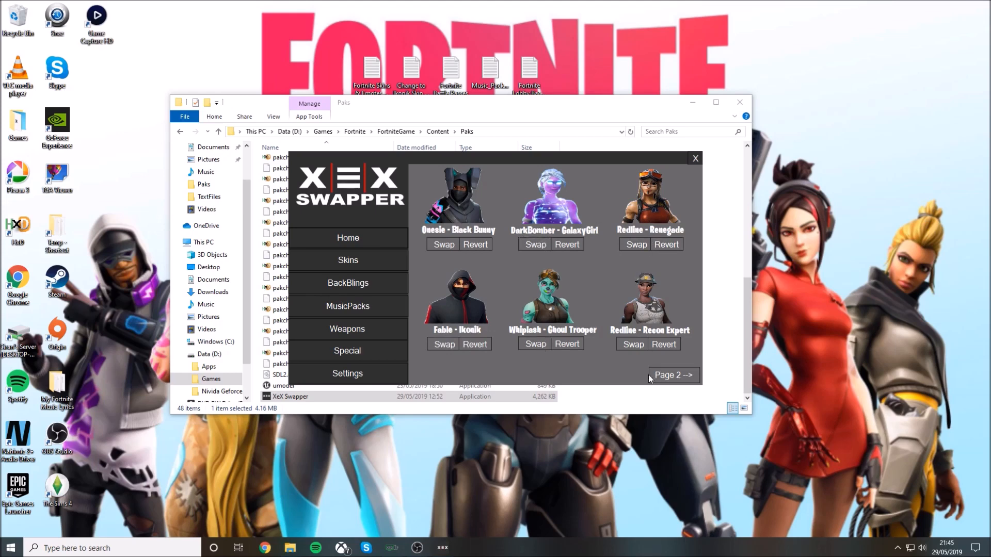
{"action": "left_click", "coordinate": [673, 375]}
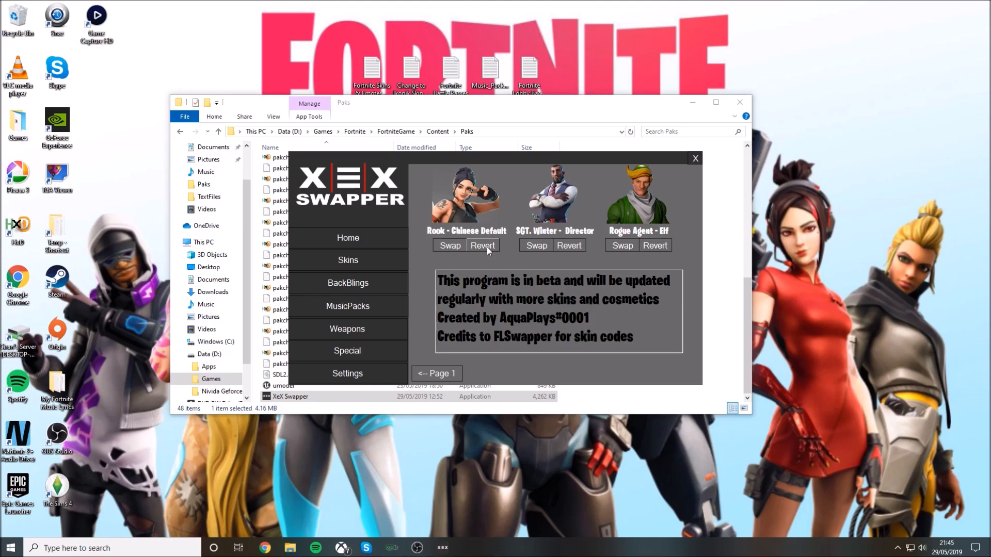
{"action": "mouse_move", "coordinate": [500, 254]}
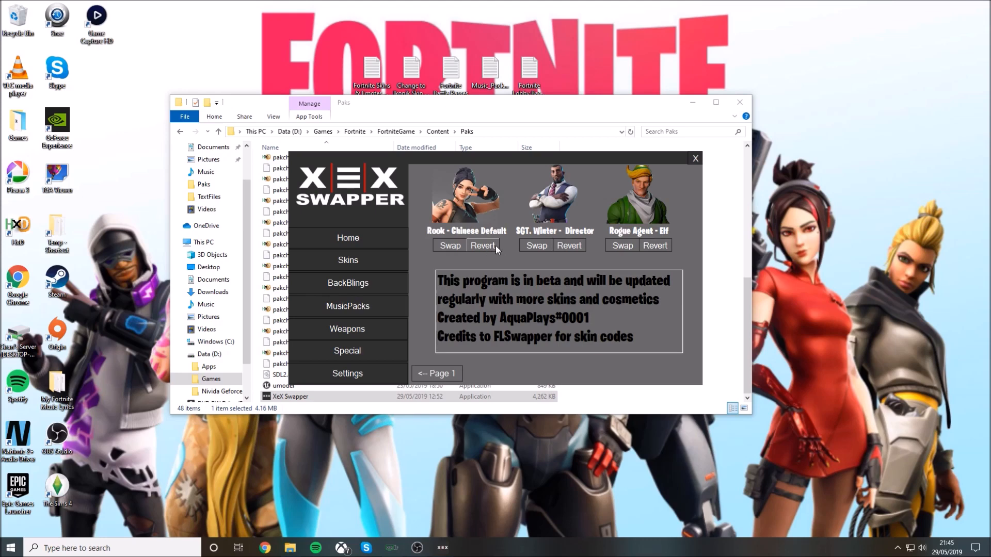
{"action": "mouse_move", "coordinate": [485, 245]}
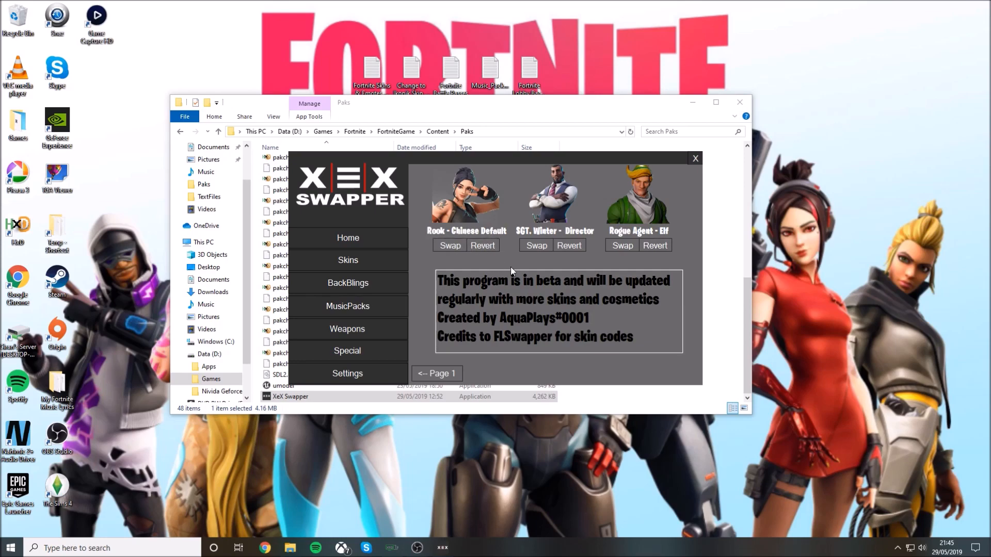
Step: Show the BackBlings swaps list, including Uplink - Shield and BirthdayCake - Rift
{"action": "left_click", "coordinate": [347, 283]}
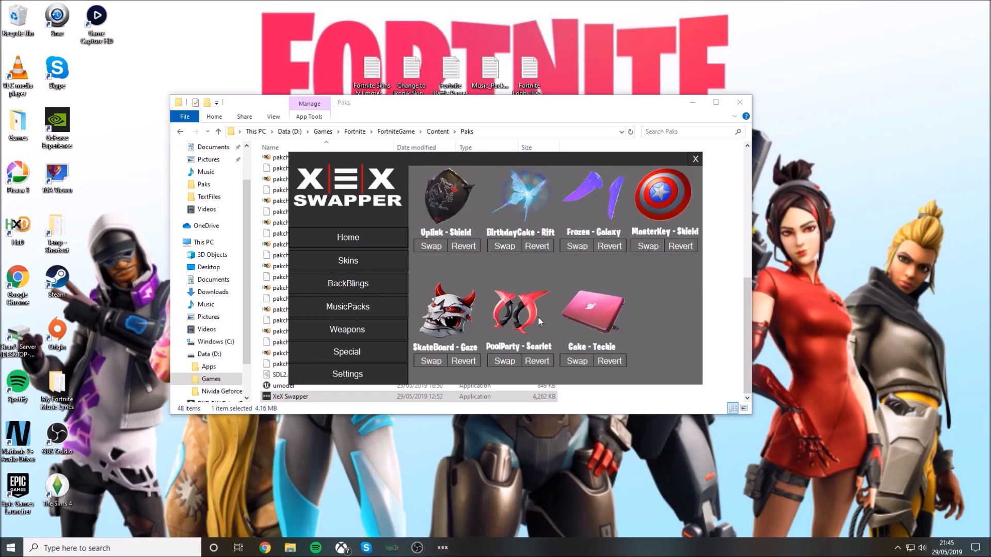
{"action": "mouse_move", "coordinate": [435, 347]}
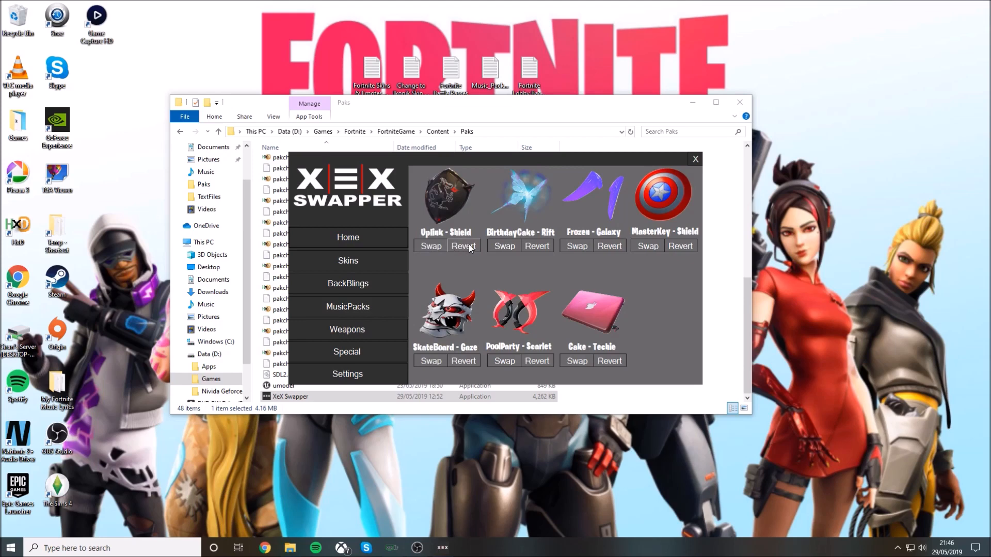
{"action": "mouse_move", "coordinate": [479, 247]}
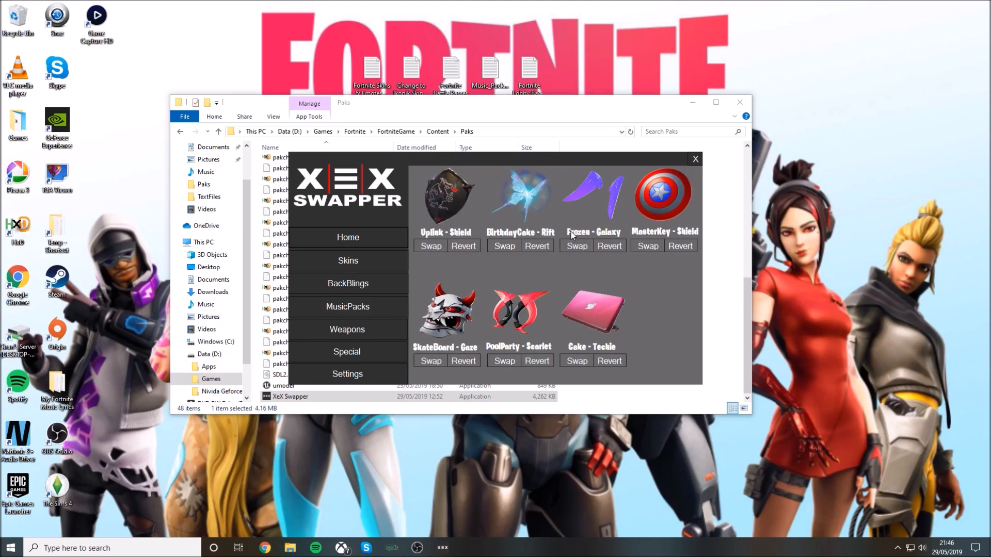
{"action": "mouse_move", "coordinate": [596, 213]}
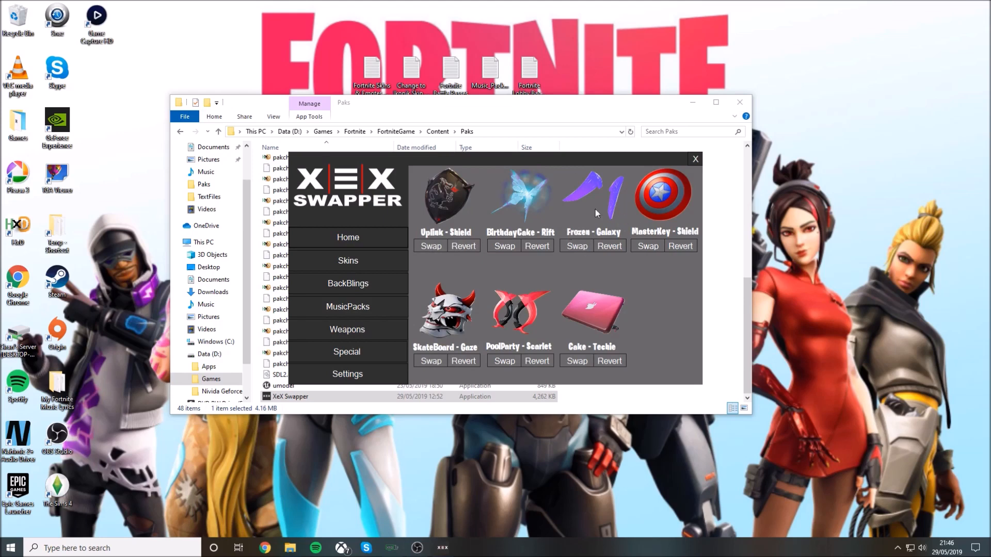
{"action": "mouse_move", "coordinate": [572, 201]}
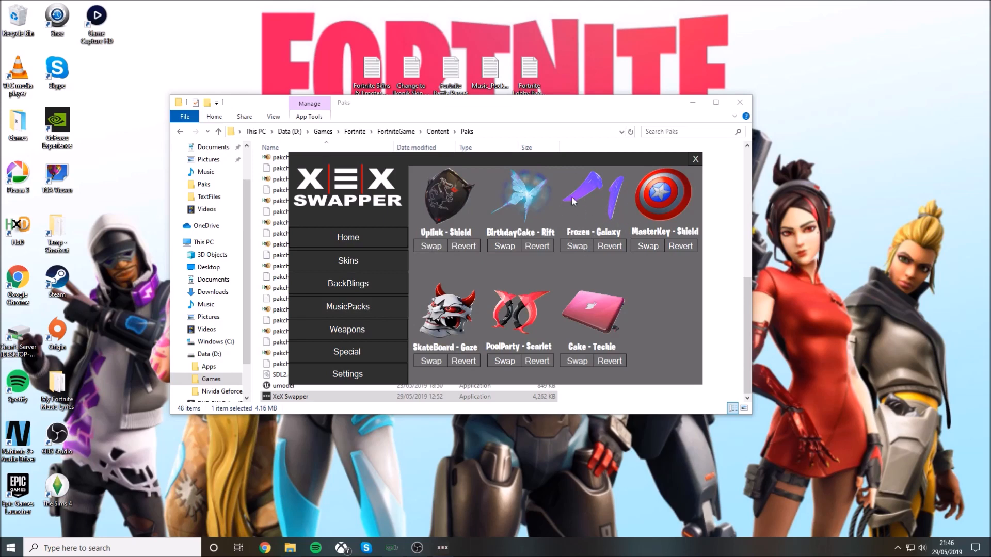
{"action": "mouse_move", "coordinate": [595, 202]}
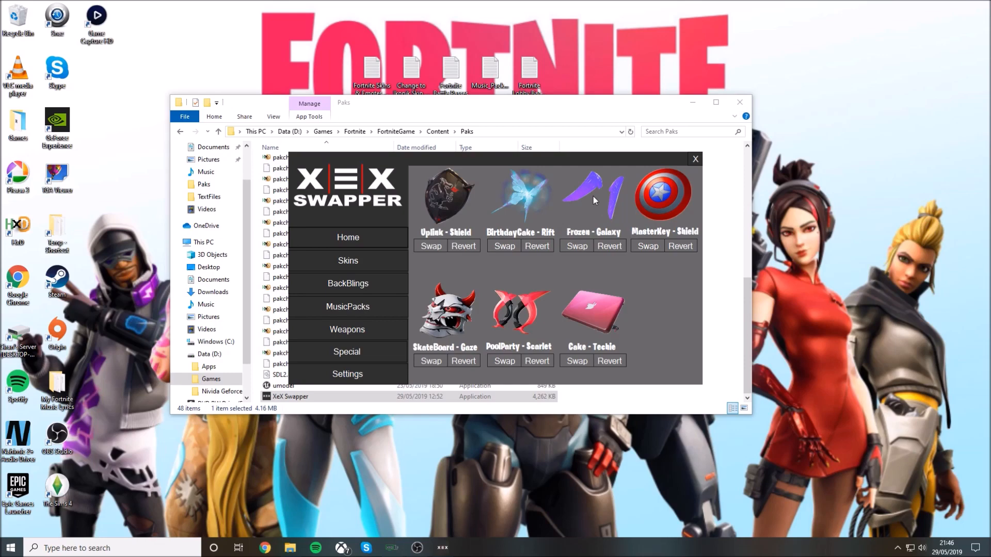
{"action": "mouse_move", "coordinate": [355, 319]}
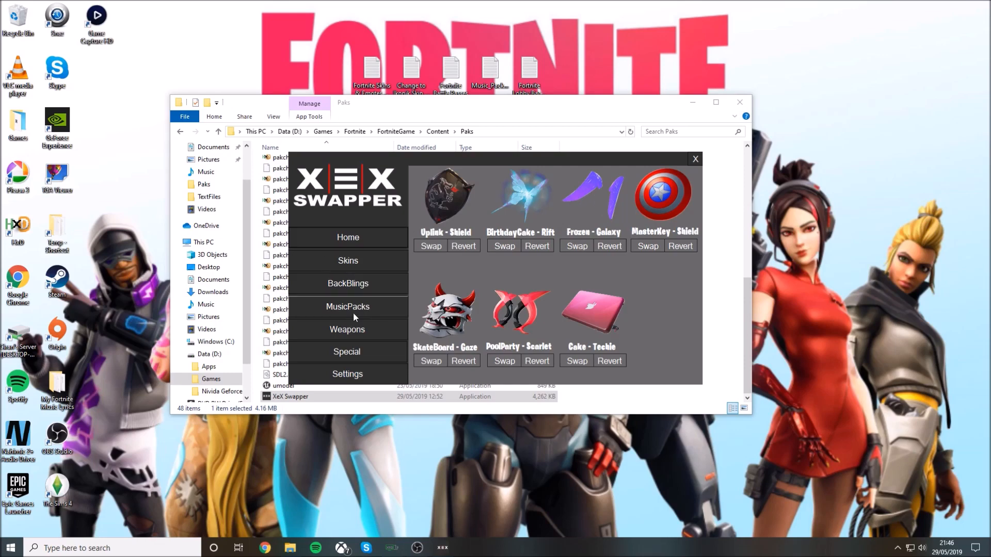
Step: Swap in the Coral - OG music pack from the MusicPacks section
{"action": "left_click", "coordinate": [347, 306]}
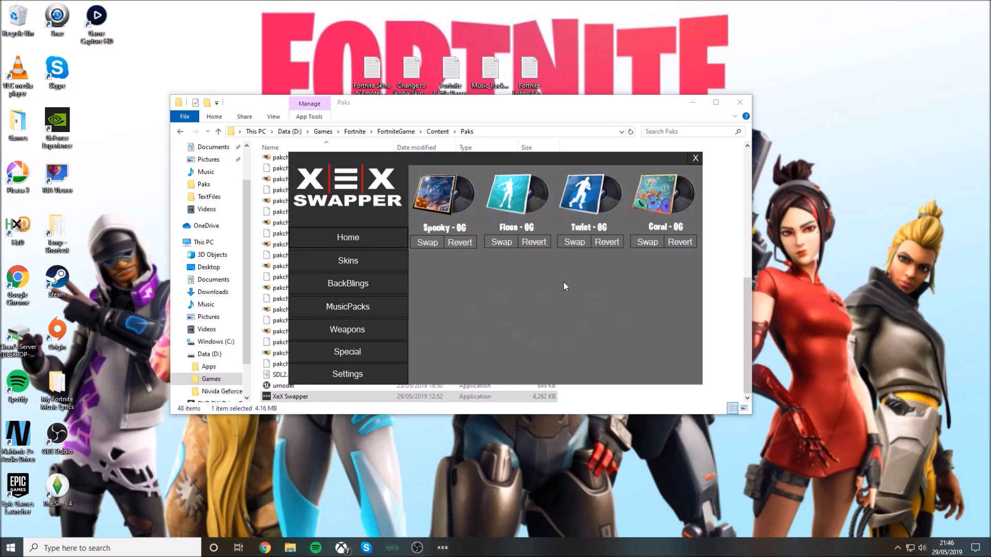
{"action": "mouse_move", "coordinate": [617, 229]}
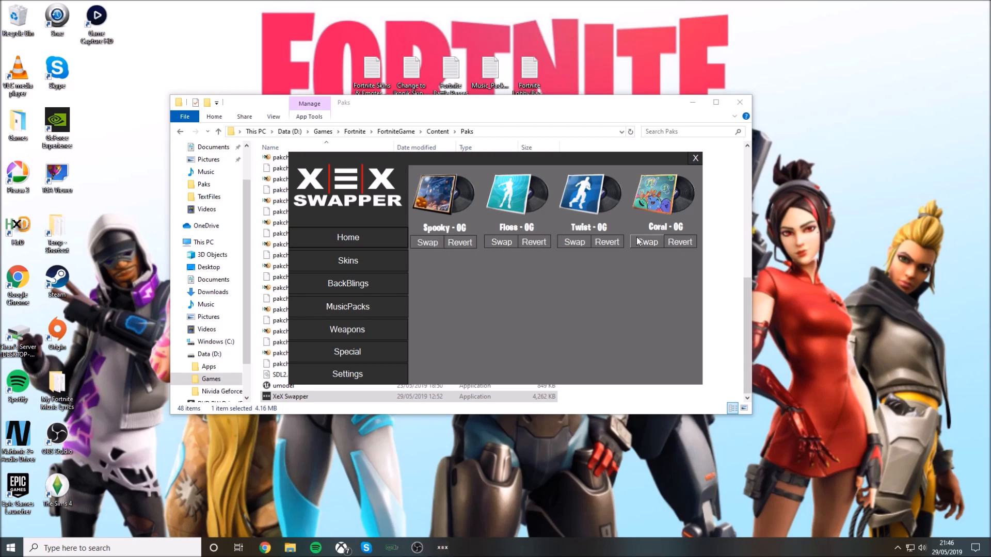
{"action": "mouse_move", "coordinate": [647, 242]}
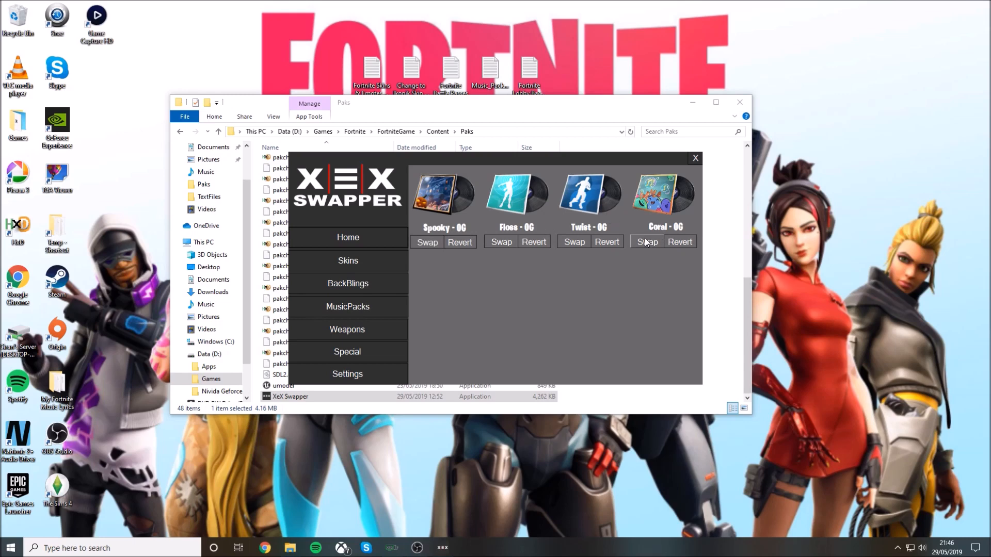
{"action": "left_click", "coordinate": [647, 242]}
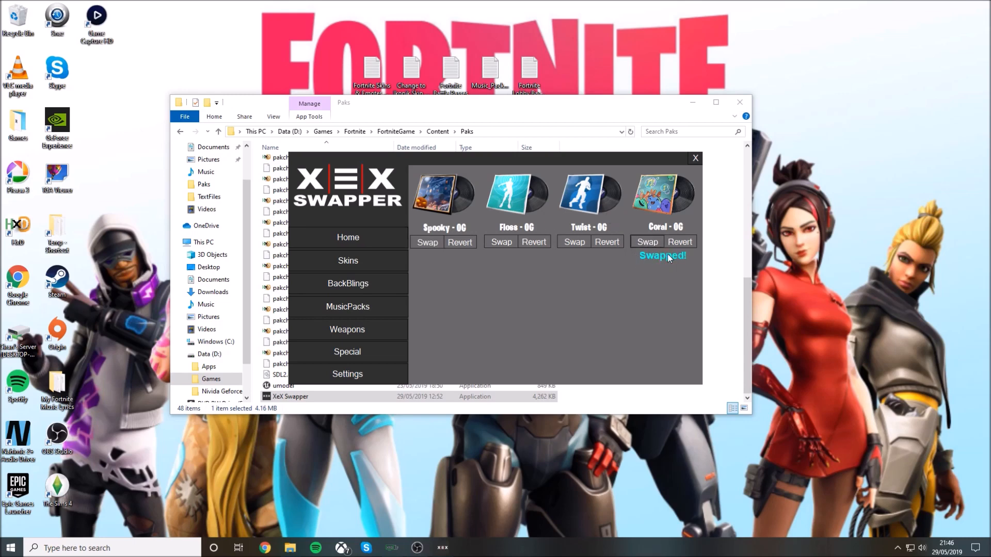
{"action": "mouse_move", "coordinate": [502, 253]}
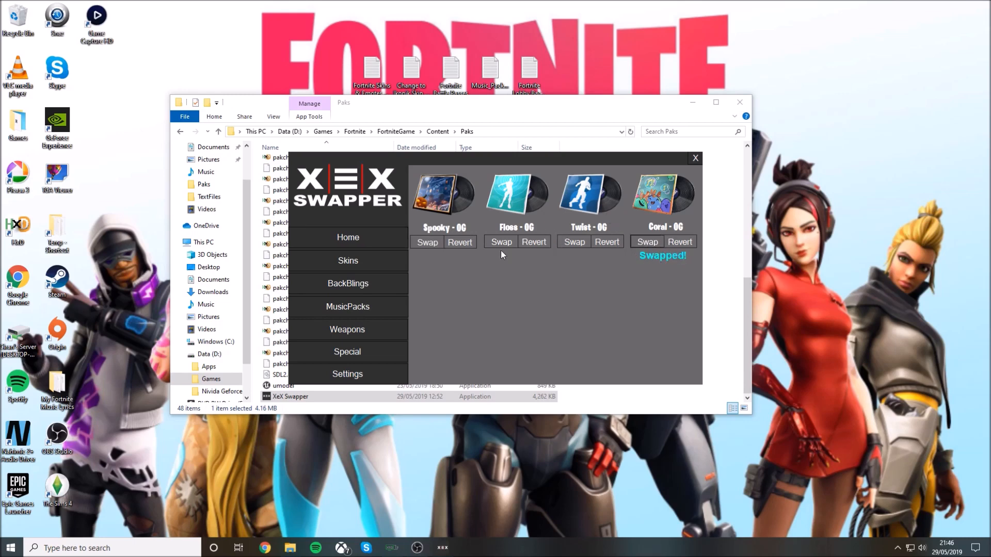
Step: Display the Weapons swaps, such as Assault Rifle - Nocturno and Suppressed scar - Zapotron
{"action": "left_click", "coordinate": [348, 329]}
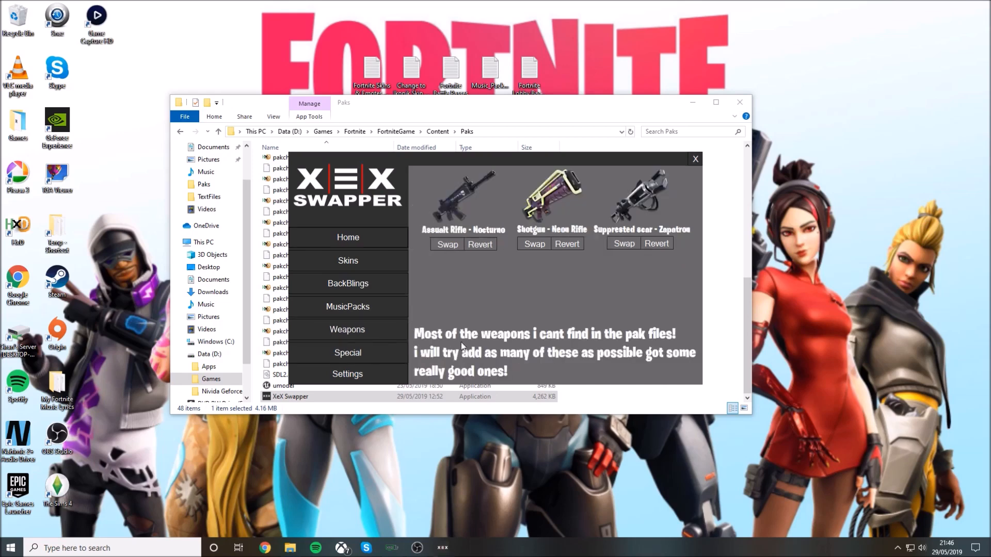
{"action": "mouse_move", "coordinate": [573, 323]}
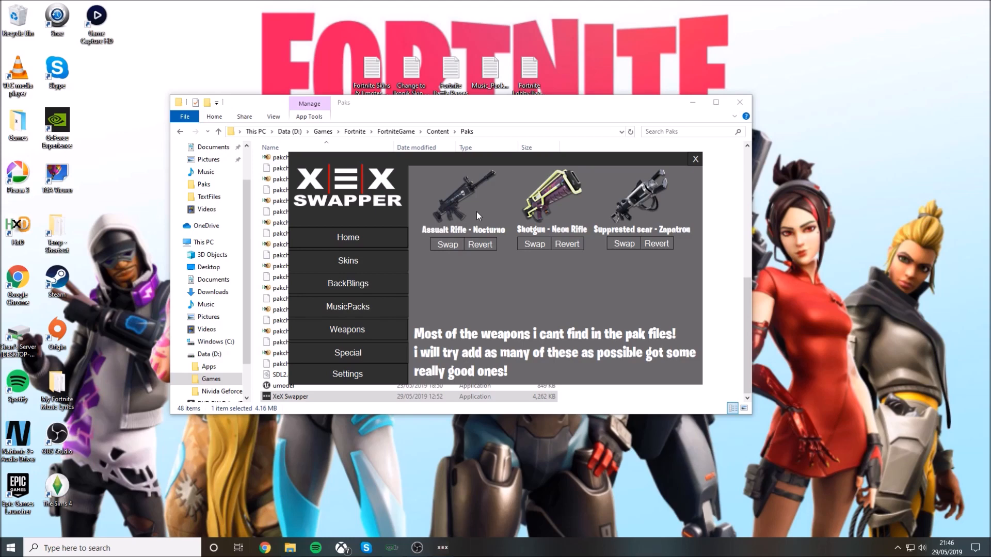
{"action": "mouse_move", "coordinate": [640, 231]}
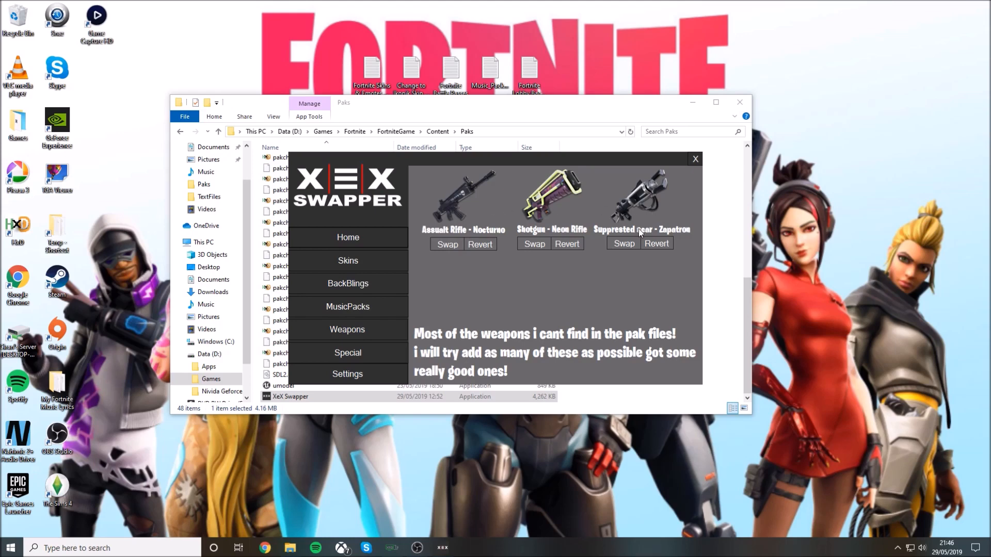
{"action": "mouse_move", "coordinate": [434, 235]}
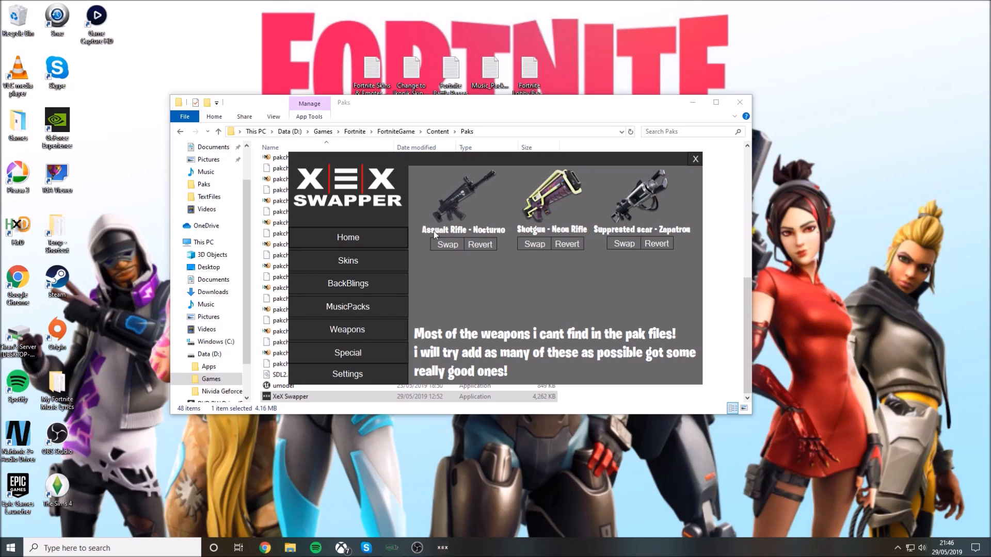
{"action": "mouse_move", "coordinate": [484, 206]}
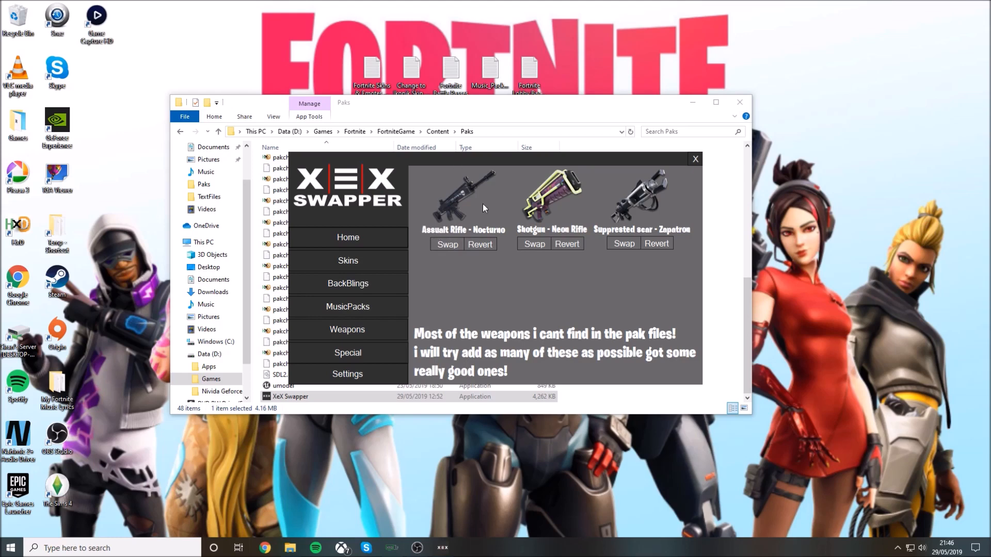
{"action": "mouse_move", "coordinate": [465, 185]}
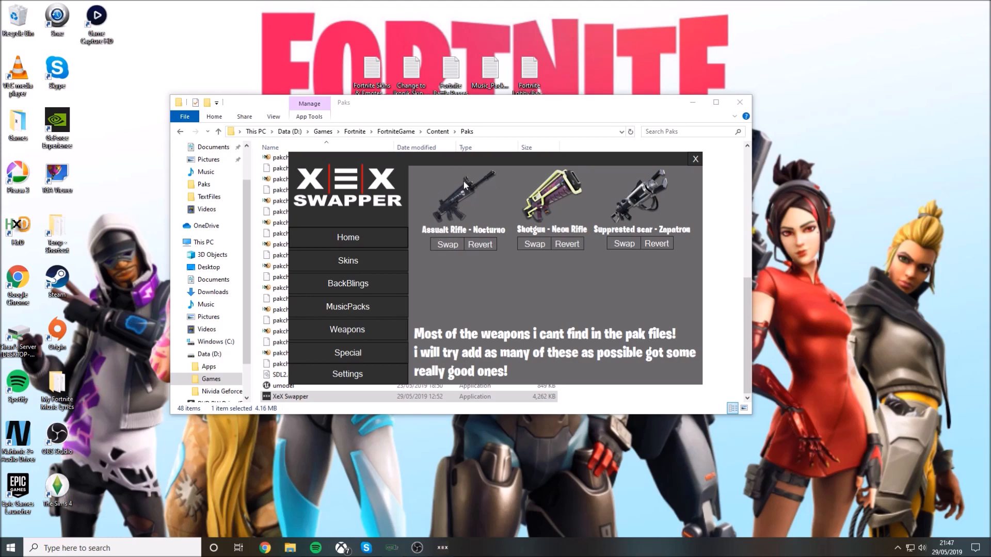
{"action": "mouse_move", "coordinate": [574, 213]}
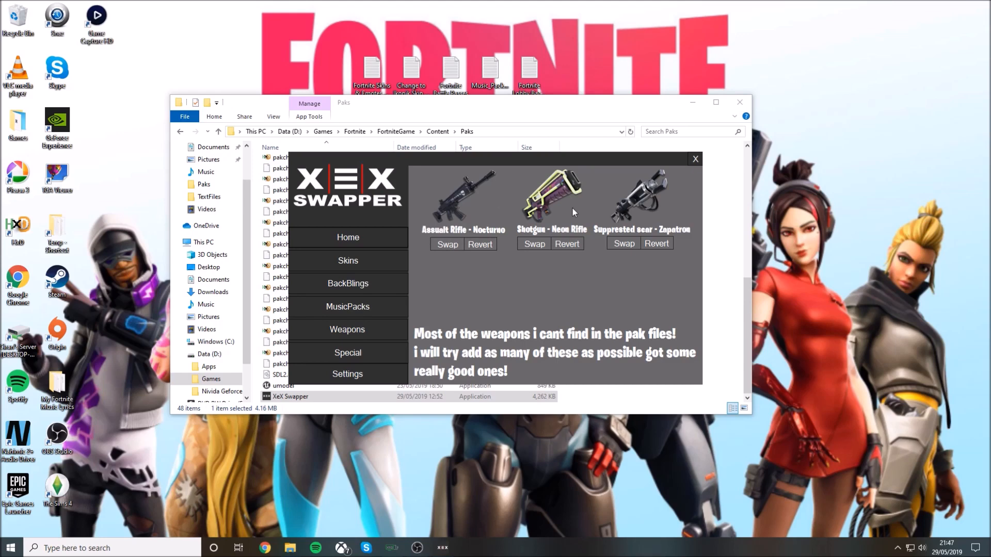
{"action": "mouse_move", "coordinate": [556, 233]}
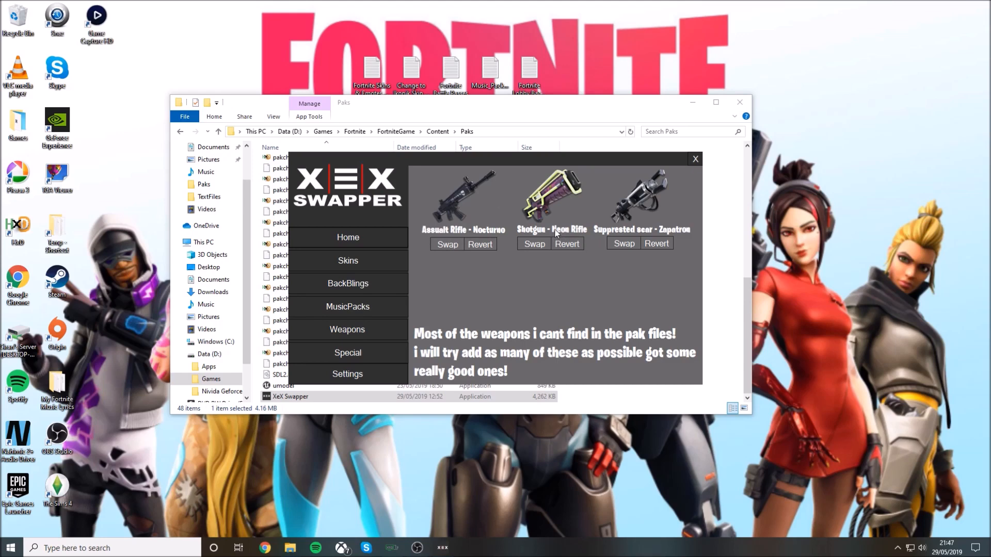
{"action": "mouse_move", "coordinate": [588, 231]}
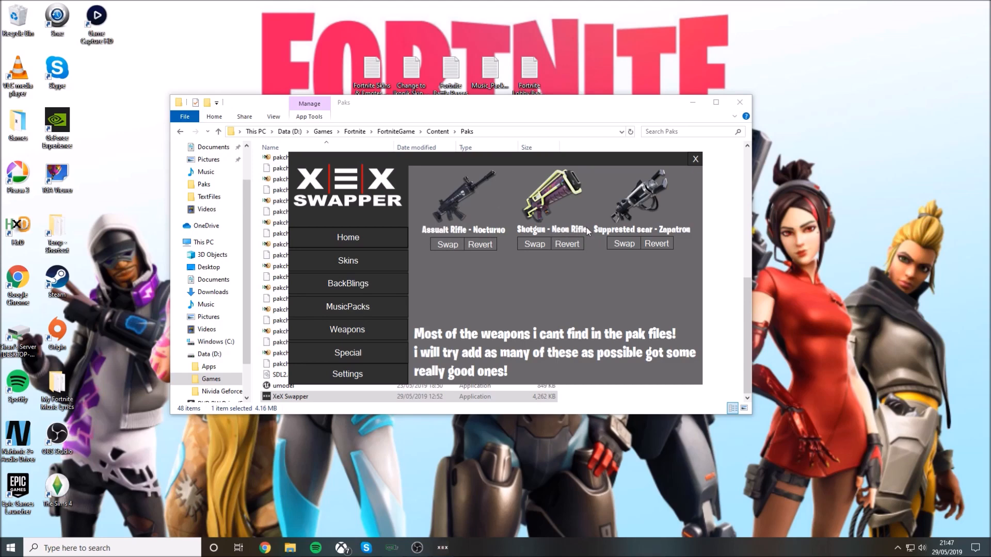
{"action": "mouse_move", "coordinate": [648, 235]}
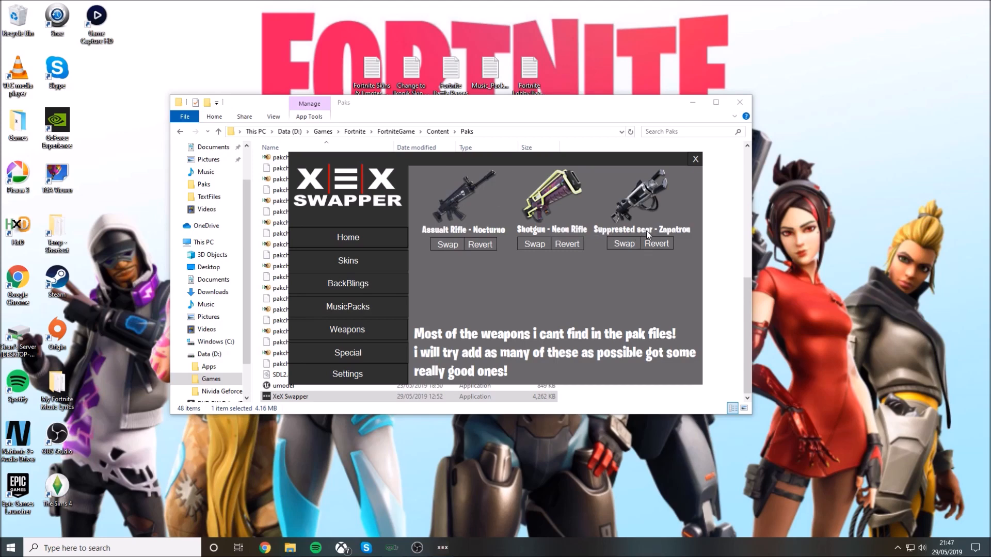
{"action": "mouse_move", "coordinate": [679, 233]}
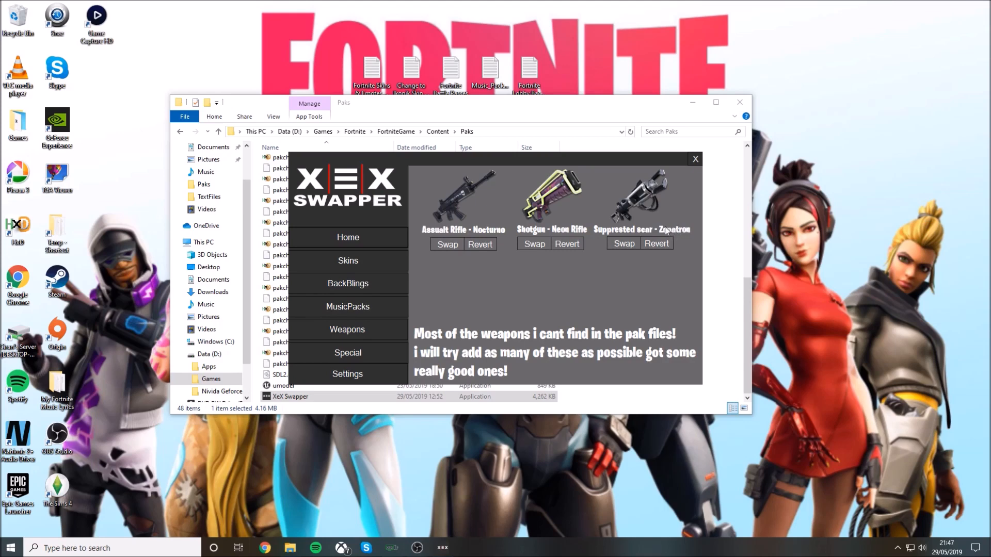
{"action": "mouse_move", "coordinate": [660, 204]}
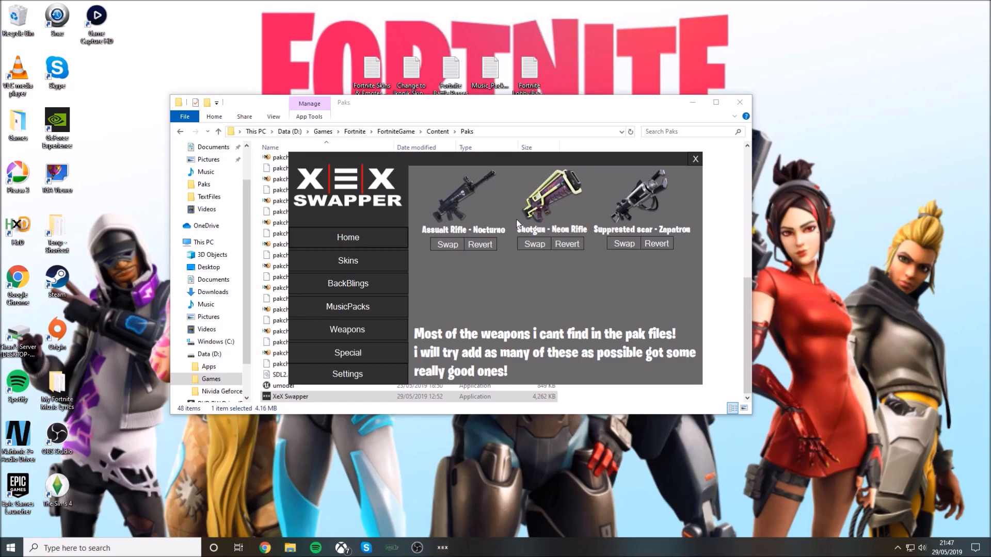
{"action": "mouse_move", "coordinate": [390, 314]}
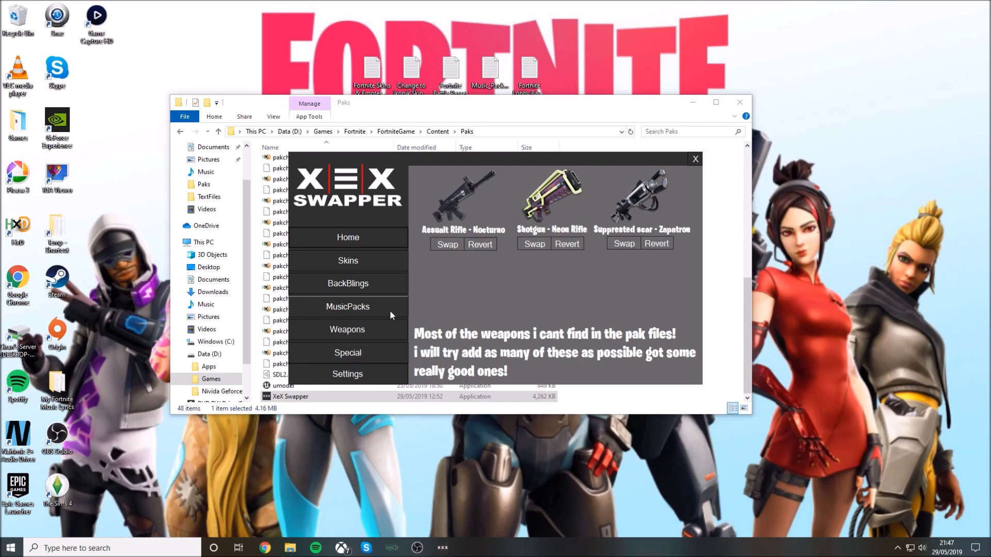
Step: Show the Special section with Season 1 and Season 8 lobbies and banner swaps
{"action": "left_click", "coordinate": [347, 352]}
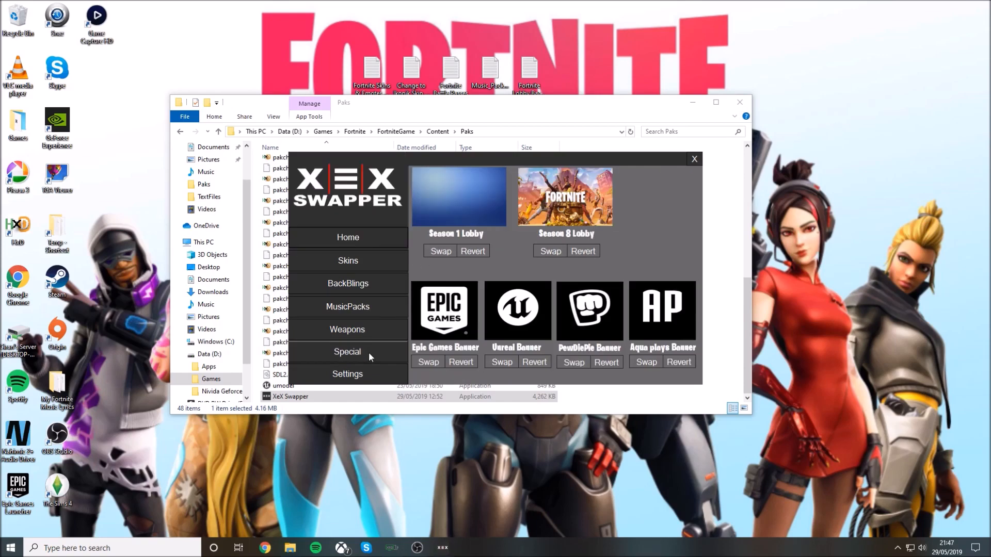
{"action": "mouse_move", "coordinate": [542, 337]}
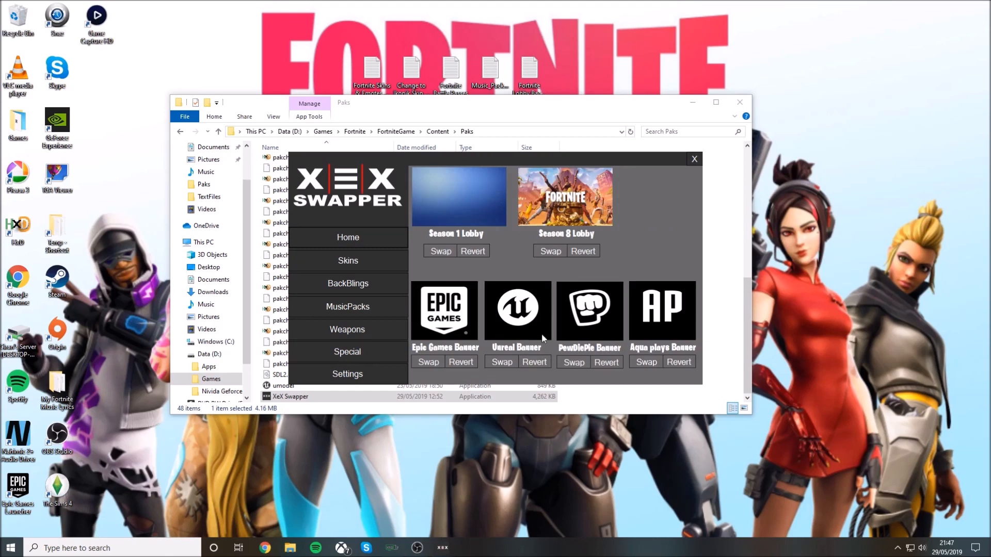
{"action": "mouse_move", "coordinate": [515, 342]}
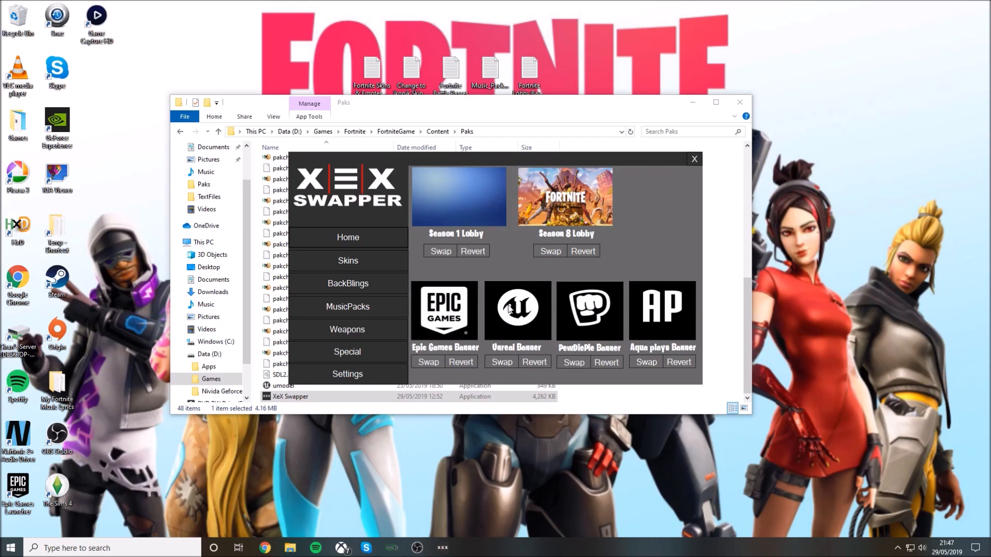
{"action": "mouse_move", "coordinate": [500, 310]}
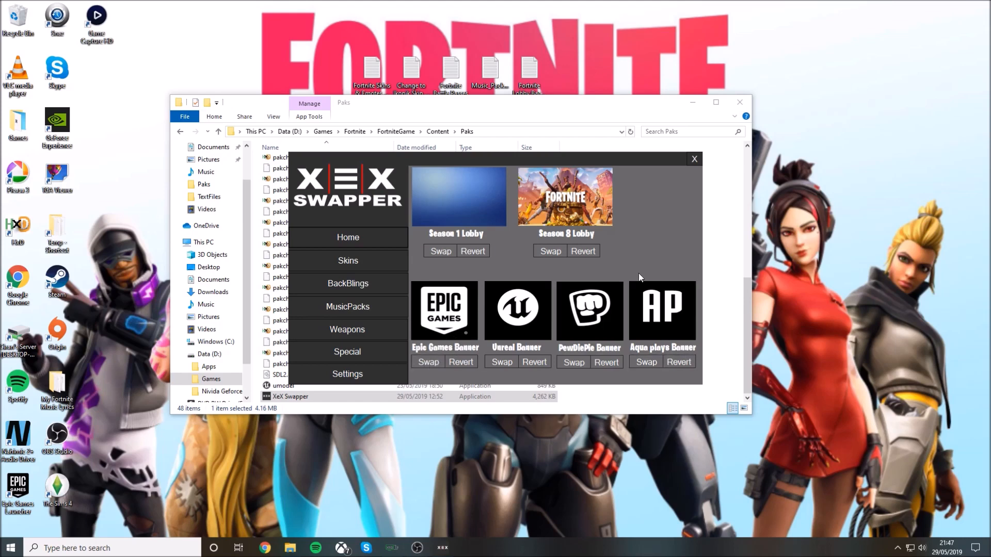
{"action": "mouse_move", "coordinate": [556, 241]}
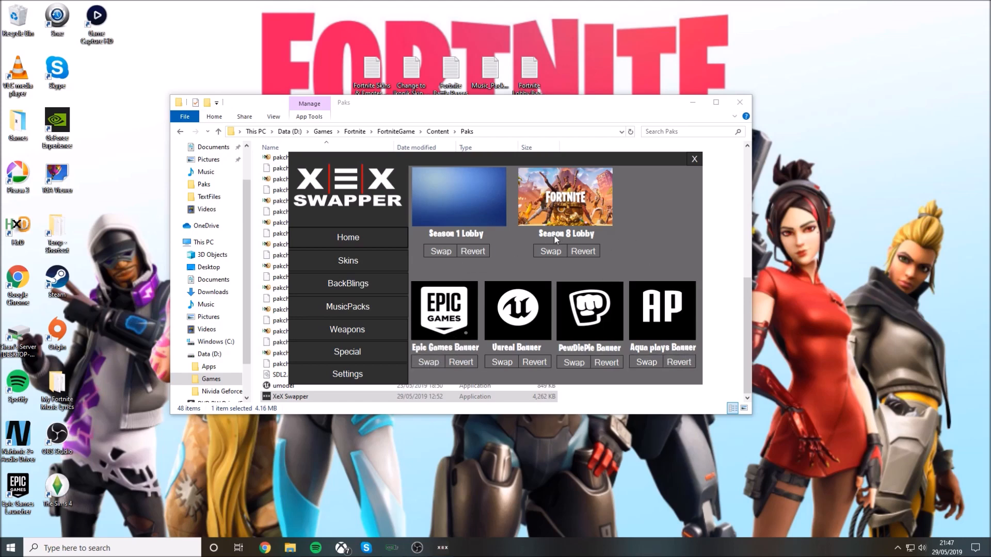
{"action": "mouse_move", "coordinate": [546, 242]}
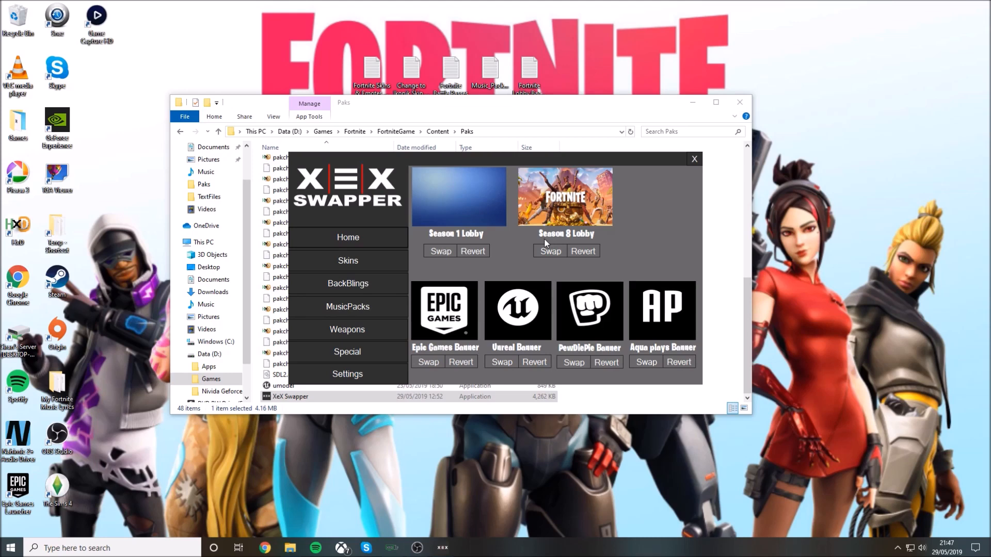
{"action": "mouse_move", "coordinate": [594, 240]}
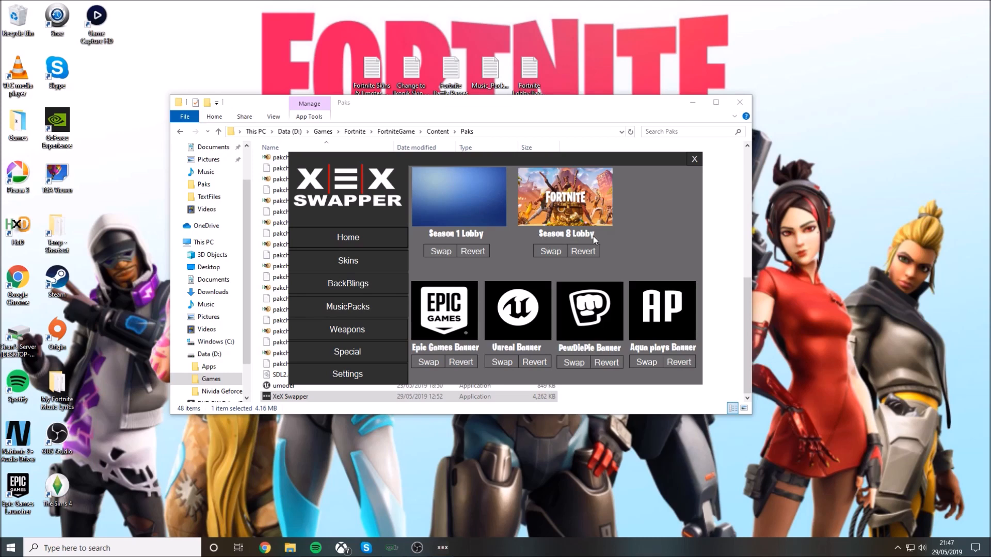
{"action": "mouse_move", "coordinate": [617, 239]}
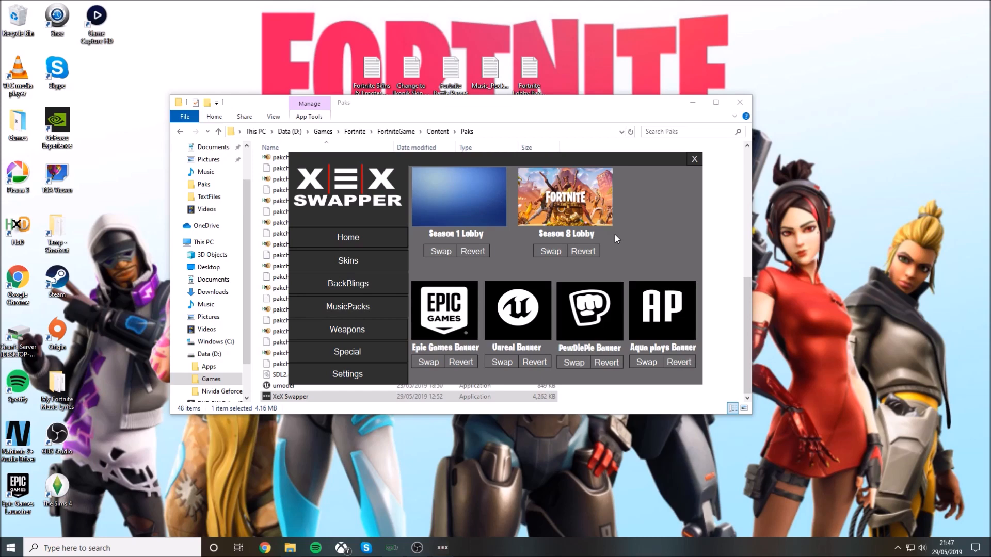
{"action": "mouse_move", "coordinate": [435, 237]}
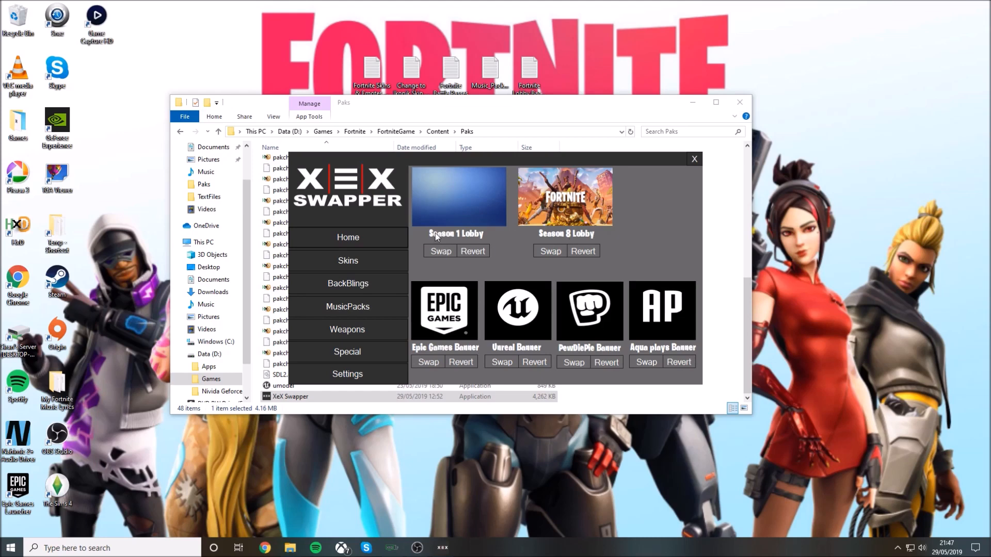
Step: Apply the Season 1 Lobby swap so it shows 'Swapped!'
{"action": "left_click", "coordinate": [439, 251]}
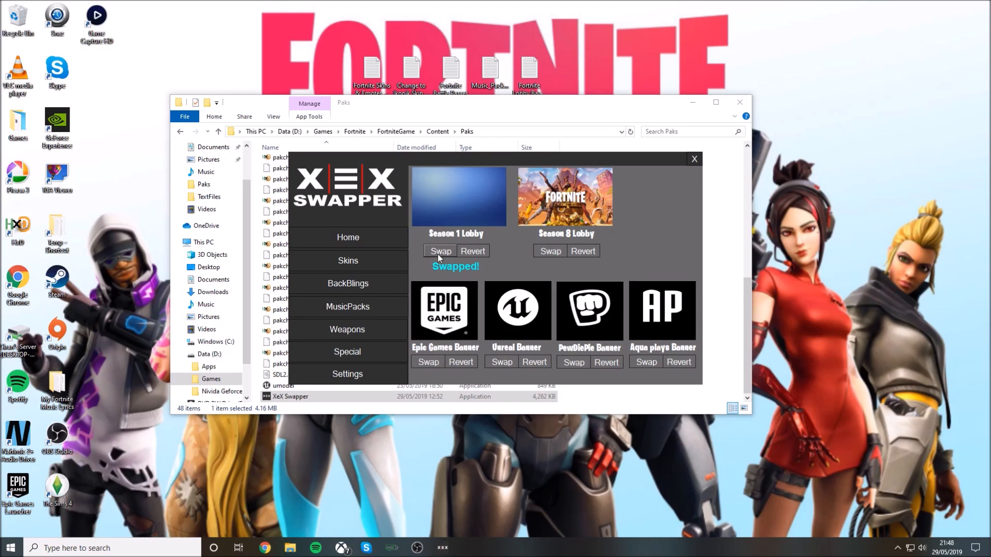
{"action": "mouse_move", "coordinate": [490, 201]}
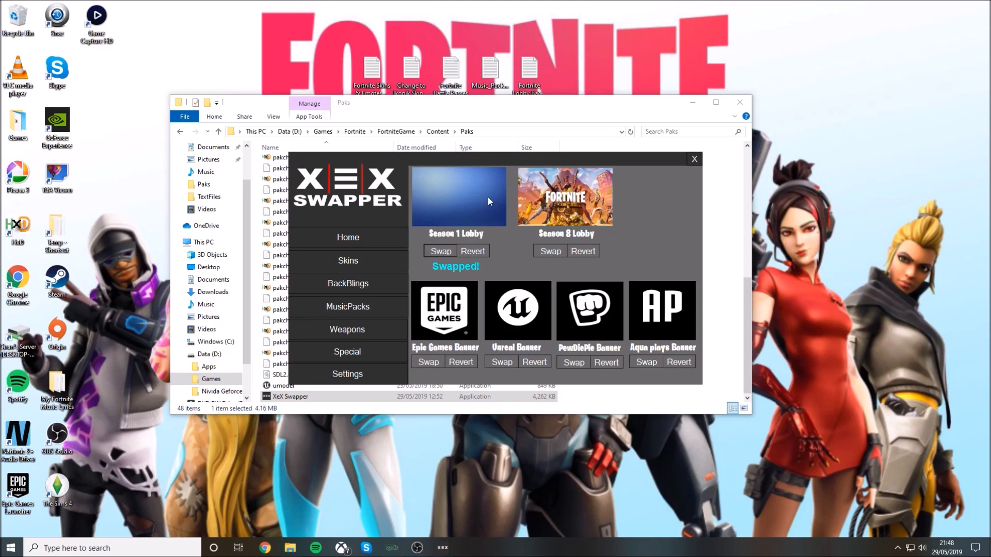
{"action": "mouse_move", "coordinate": [485, 372]}
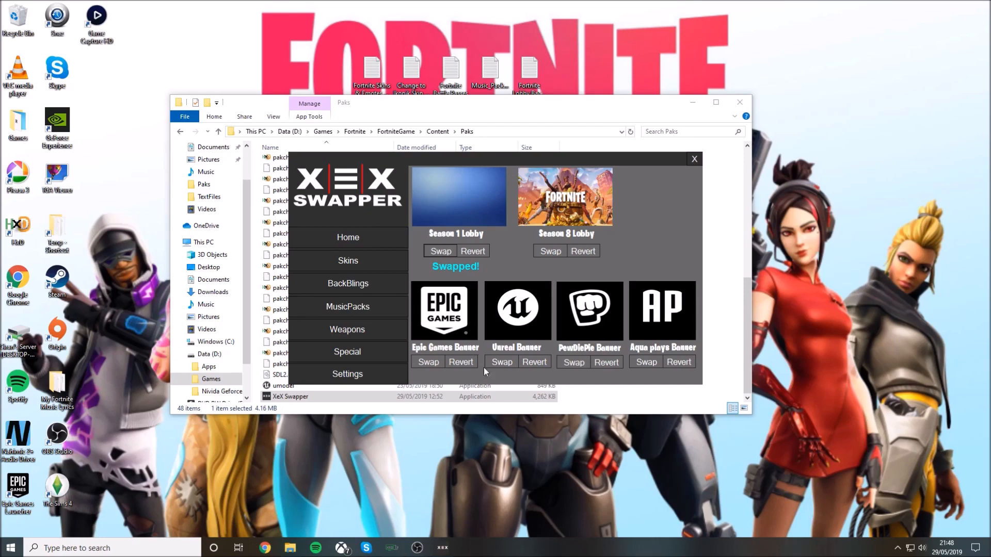
{"action": "mouse_move", "coordinate": [695, 158]}
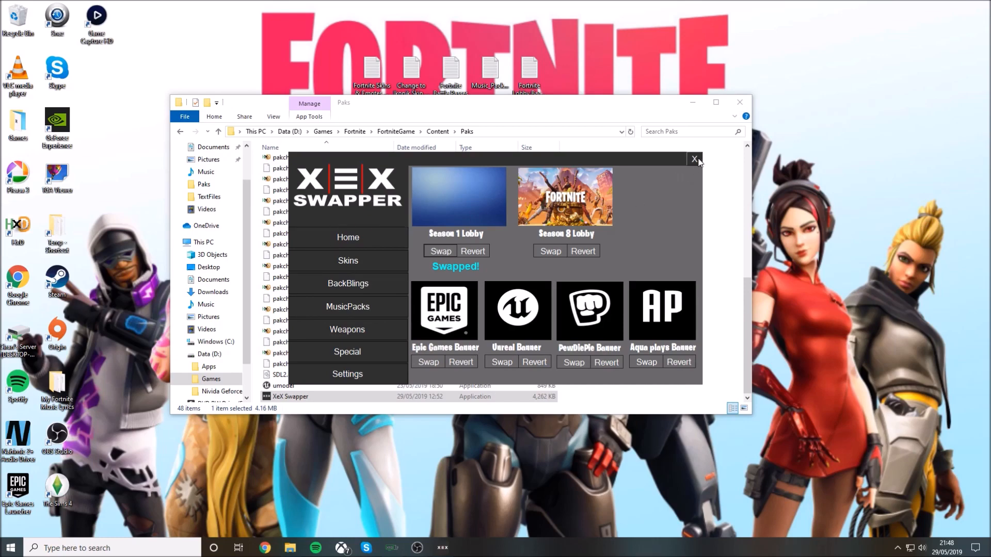
Step: Close XeX Swapper, leaving Fortnite's Paks folder open in File Explorer
{"action": "left_click", "coordinate": [695, 159]}
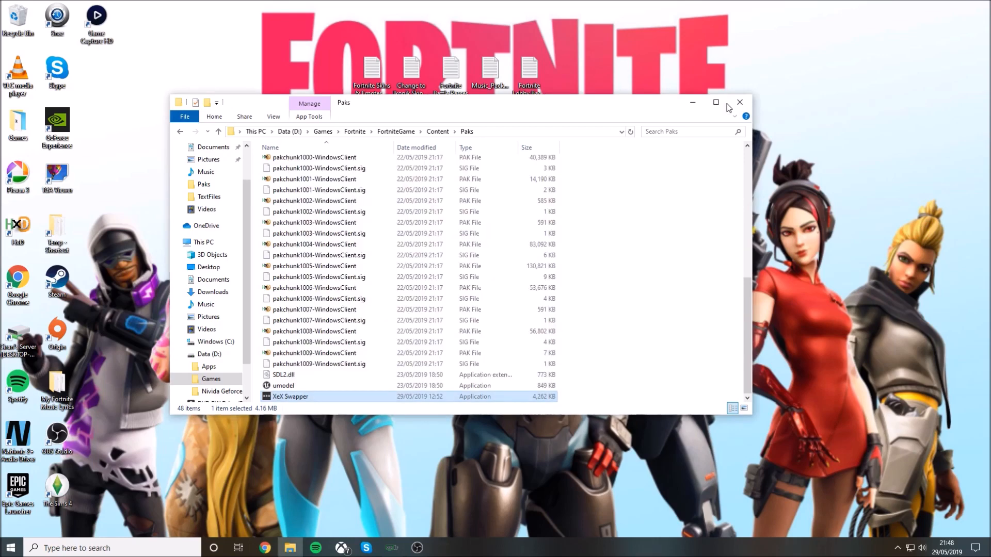
Step: Launch Fortnite from its shortcut in the Games folder
{"action": "left_click", "coordinate": [740, 102]}
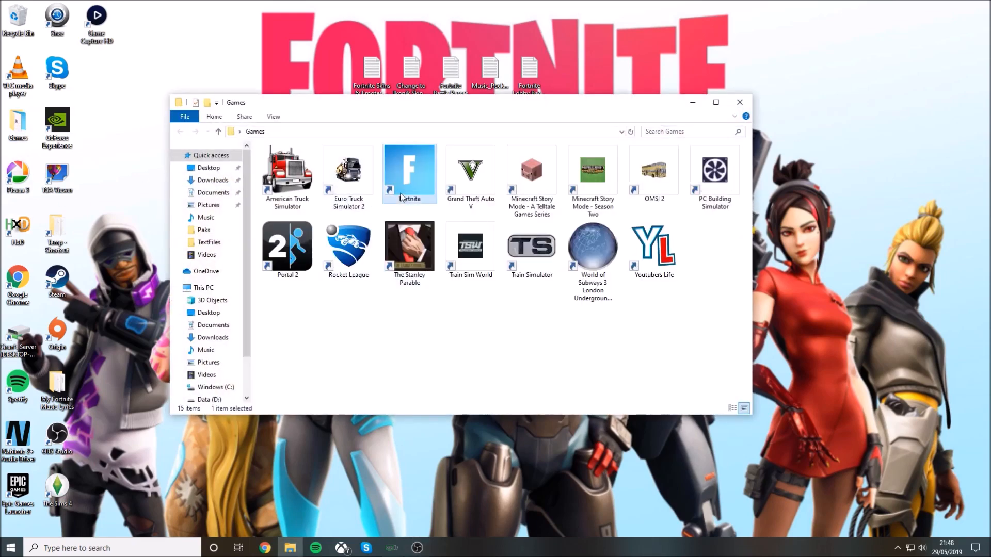
{"action": "left_click", "coordinate": [739, 102]}
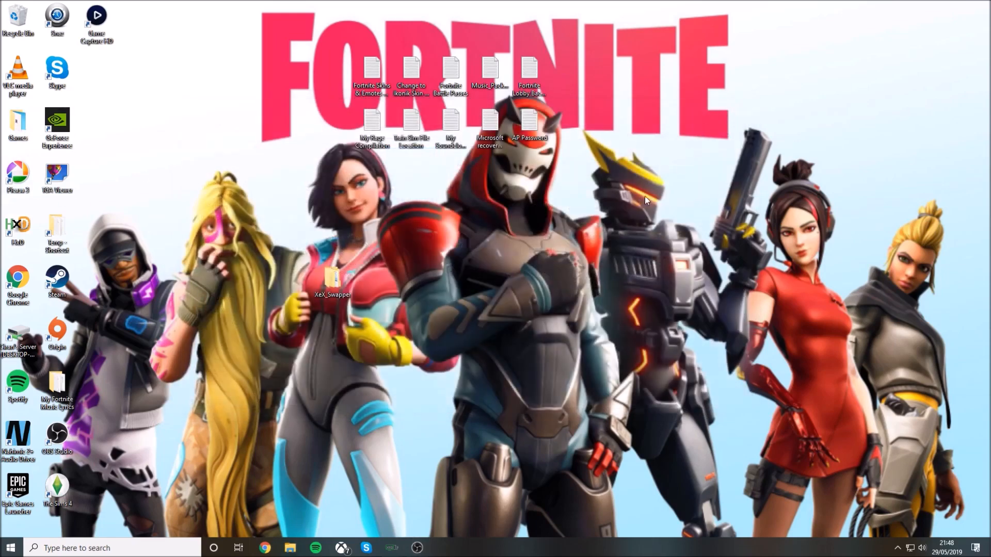
{"action": "mouse_move", "coordinate": [634, 216]}
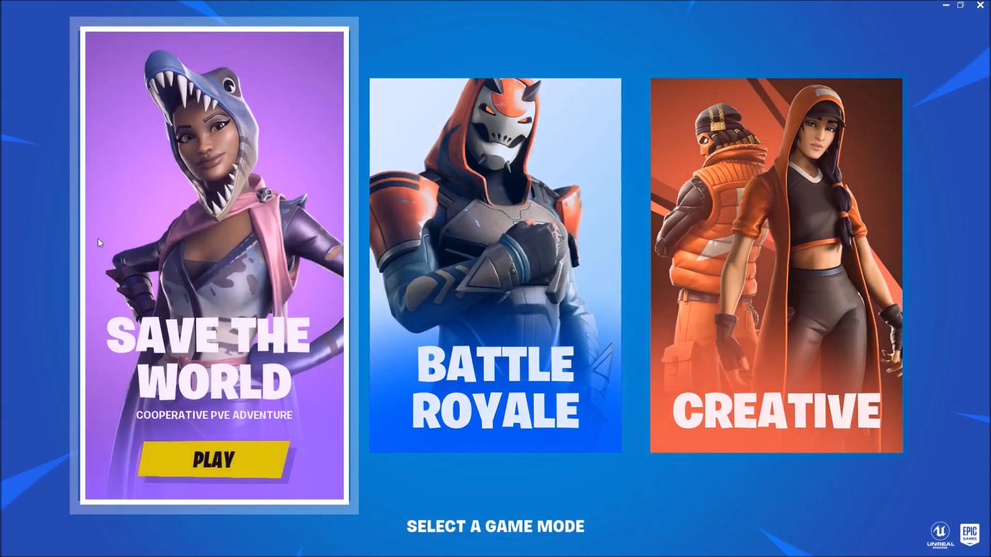
Step: Play Battle Royale, wait for the lobby to load, and go to the Locker
{"action": "left_click", "coordinate": [494, 266]}
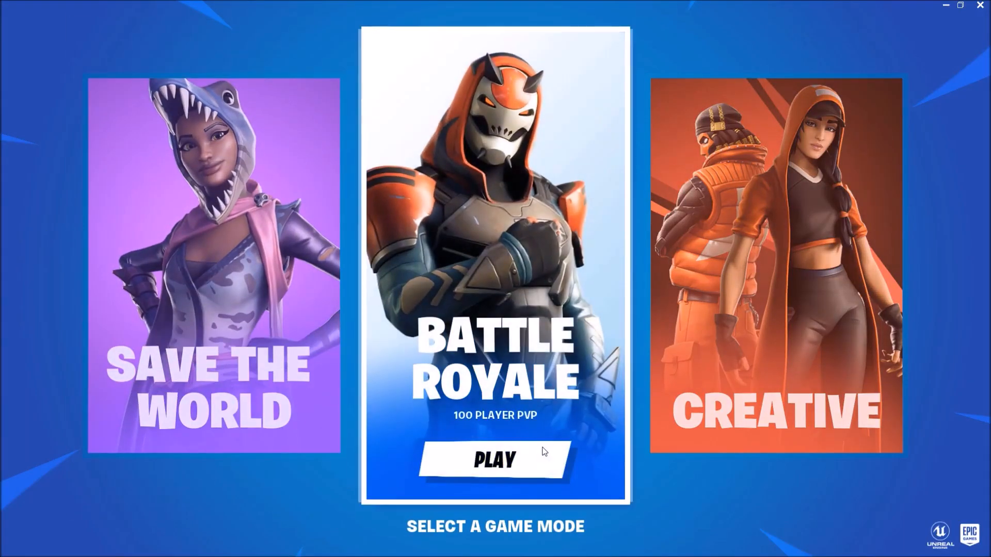
{"action": "left_click", "coordinate": [495, 461]}
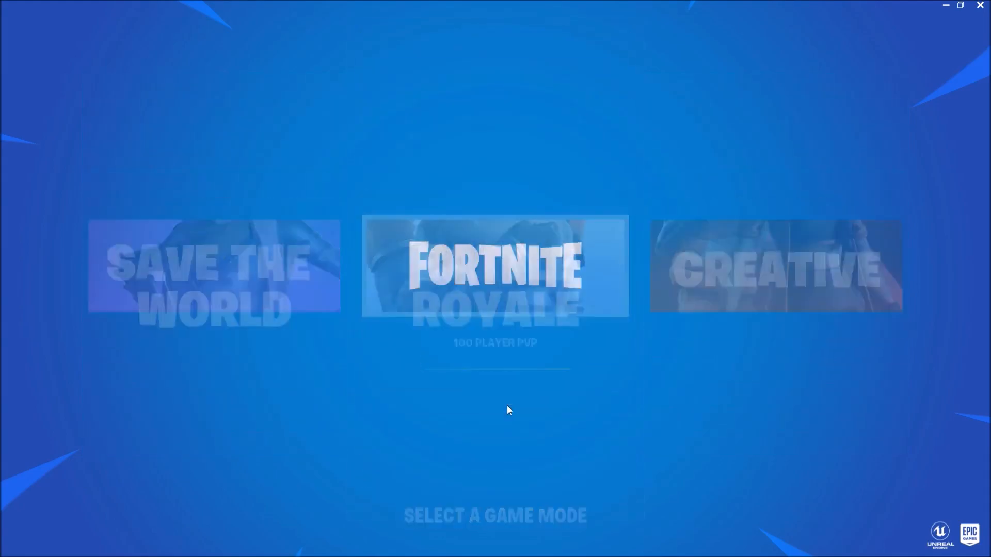
{"action": "left_click", "coordinate": [496, 281]}
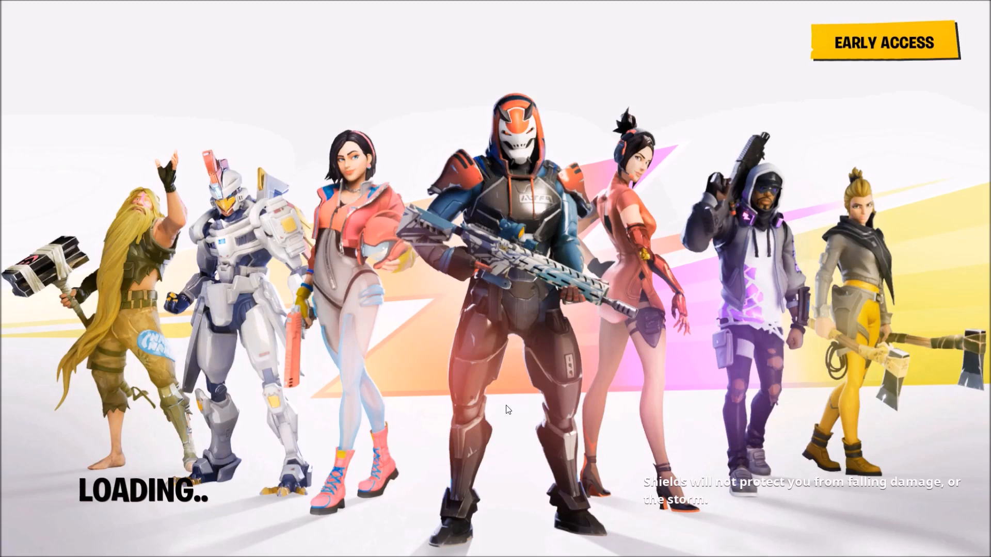
{"action": "mouse_move", "coordinate": [462, 457]}
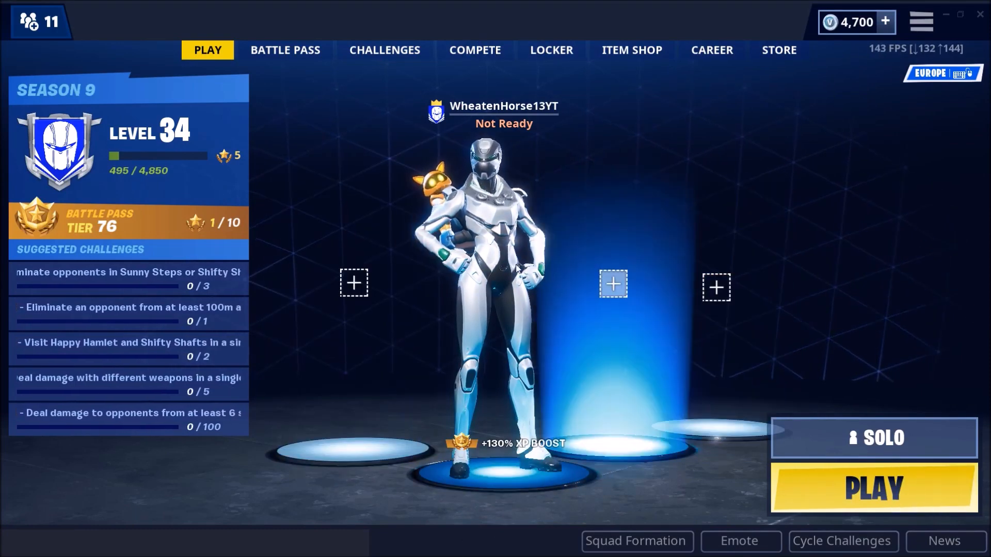
{"action": "left_click", "coordinate": [550, 50]}
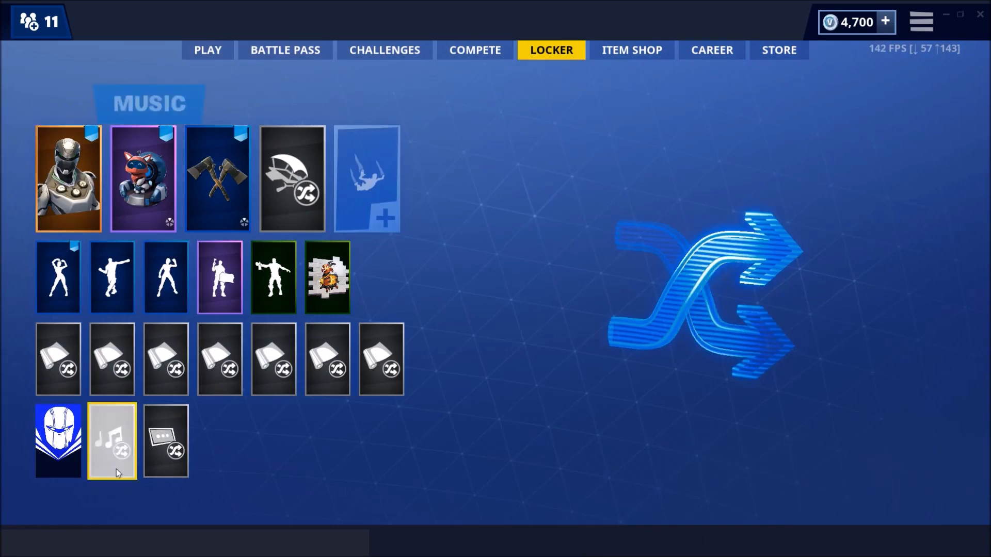
Step: Review Fortnite's Audio and Video settings pages, then close the settings
{"action": "left_click", "coordinate": [112, 440]}
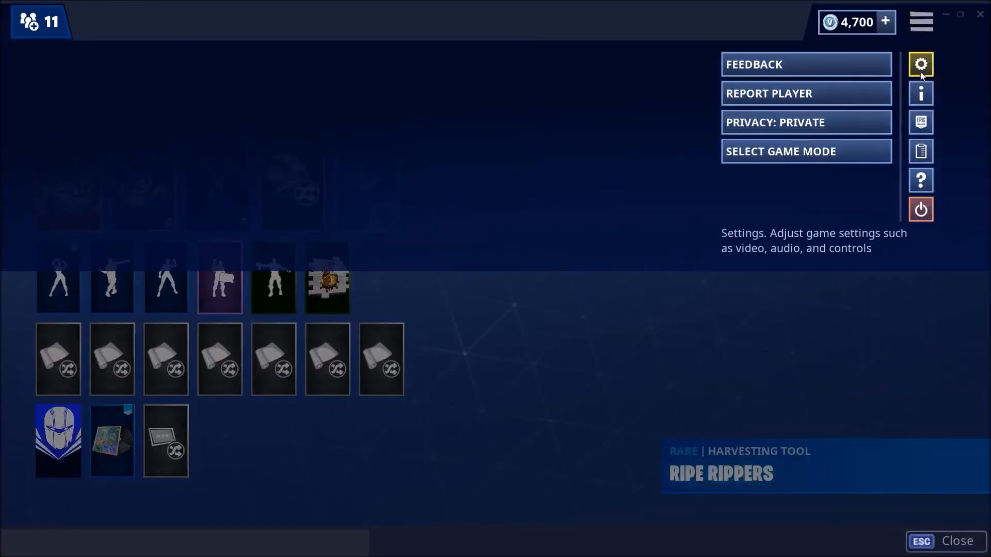
{"action": "left_click", "coordinate": [921, 64]}
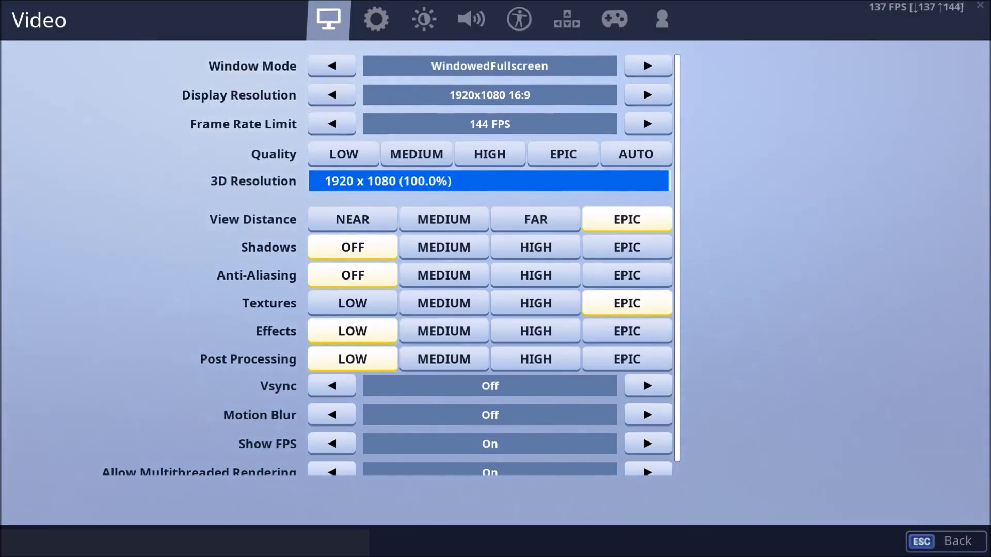
{"action": "left_click", "coordinate": [471, 19]}
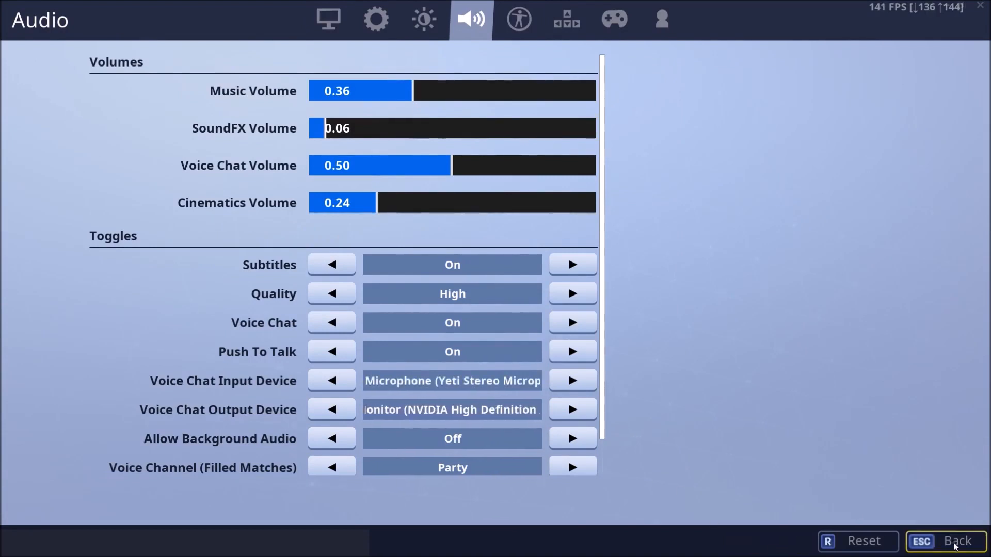
{"action": "left_click", "coordinate": [955, 542]}
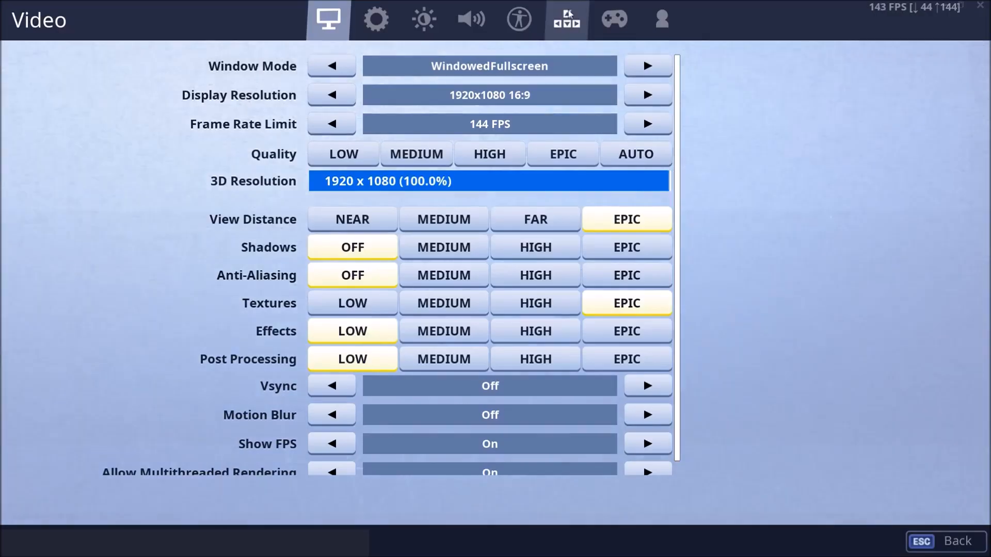
{"action": "left_click", "coordinate": [471, 20]}
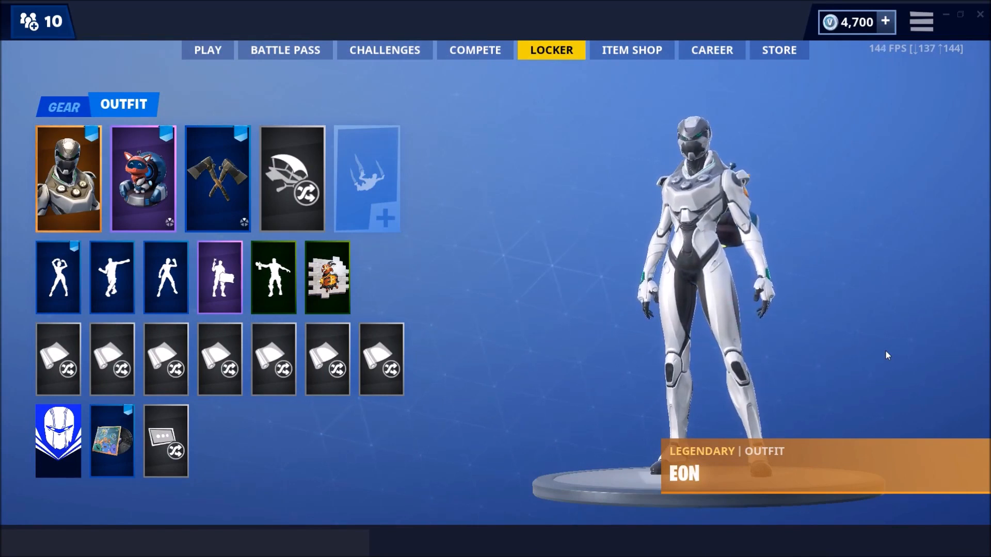
Step: Browse the outfits, save with Eon still equipped, and return to the PLAY lobby
{"action": "left_click", "coordinate": [63, 178]}
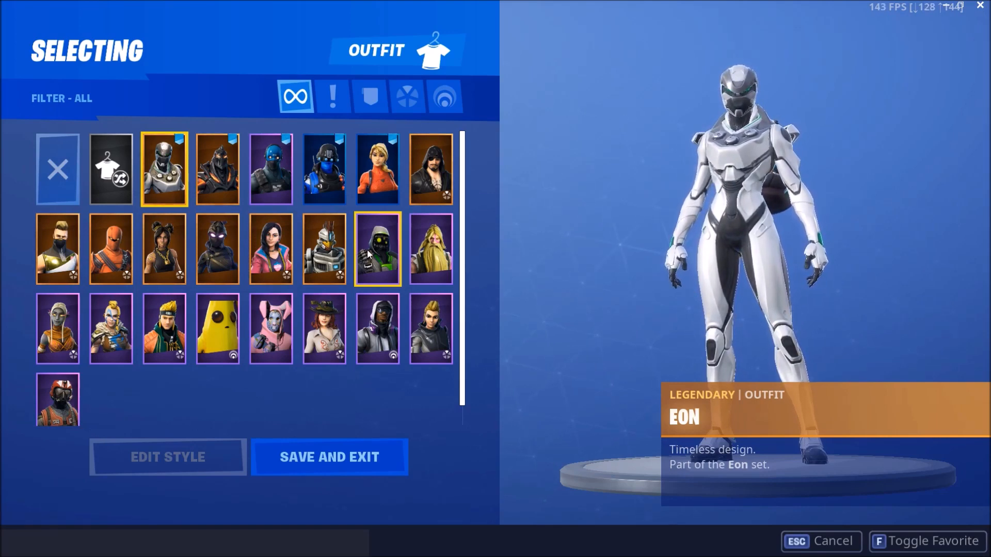
{"action": "left_click", "coordinate": [323, 250]}
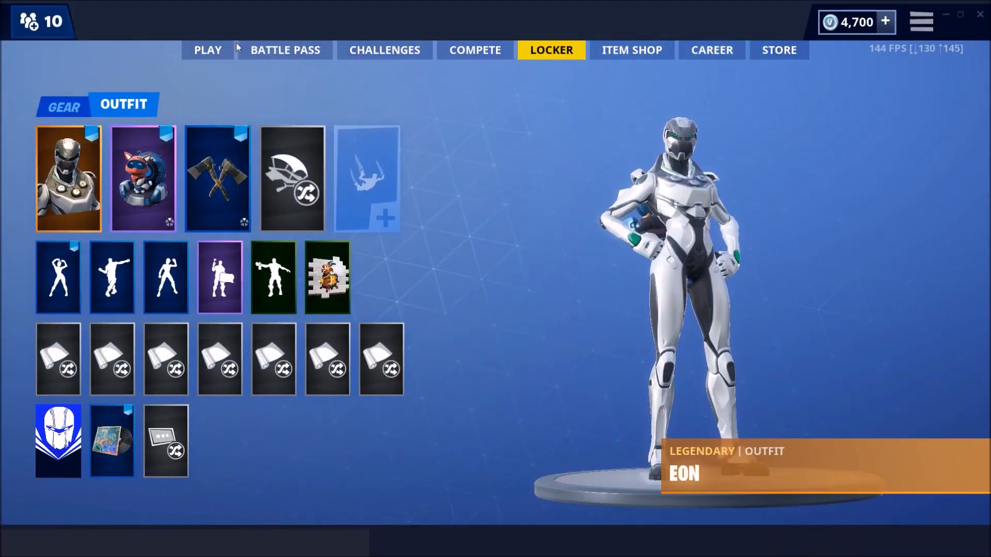
{"action": "left_click", "coordinate": [207, 50]}
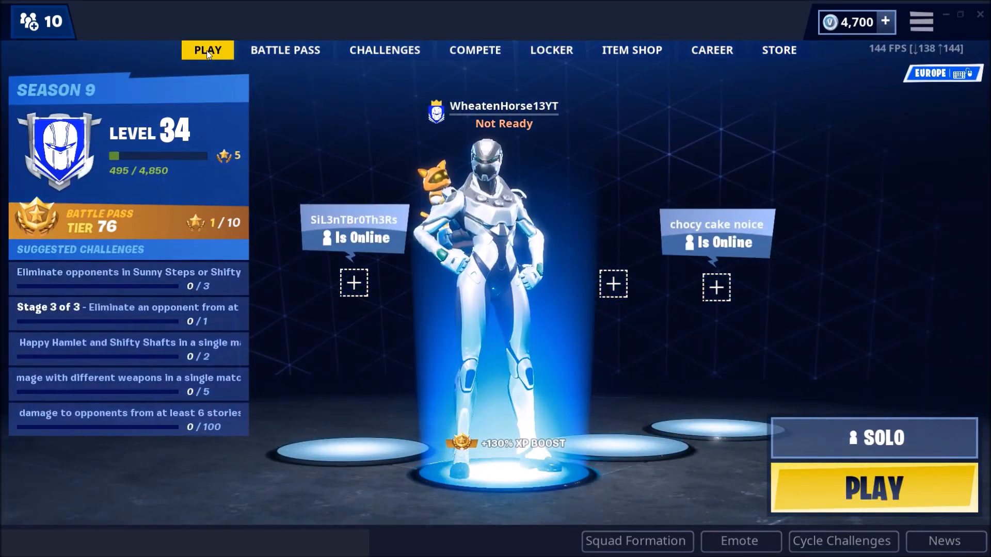